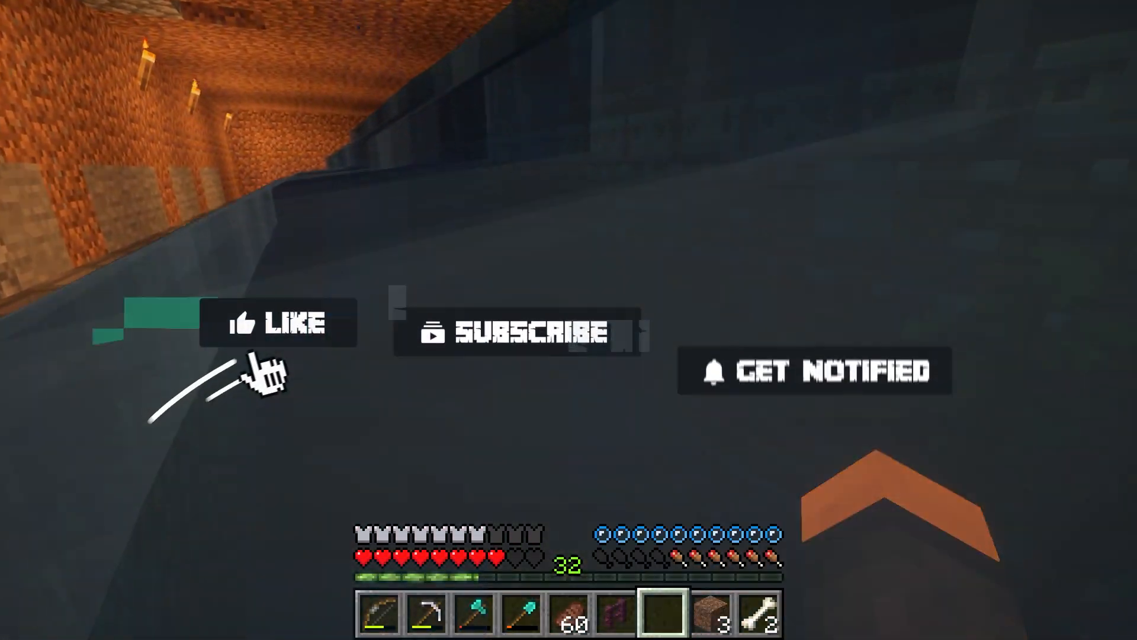
Leave the gameplay footage and land on the Clumps mod page on CurseForge
click(277, 323)
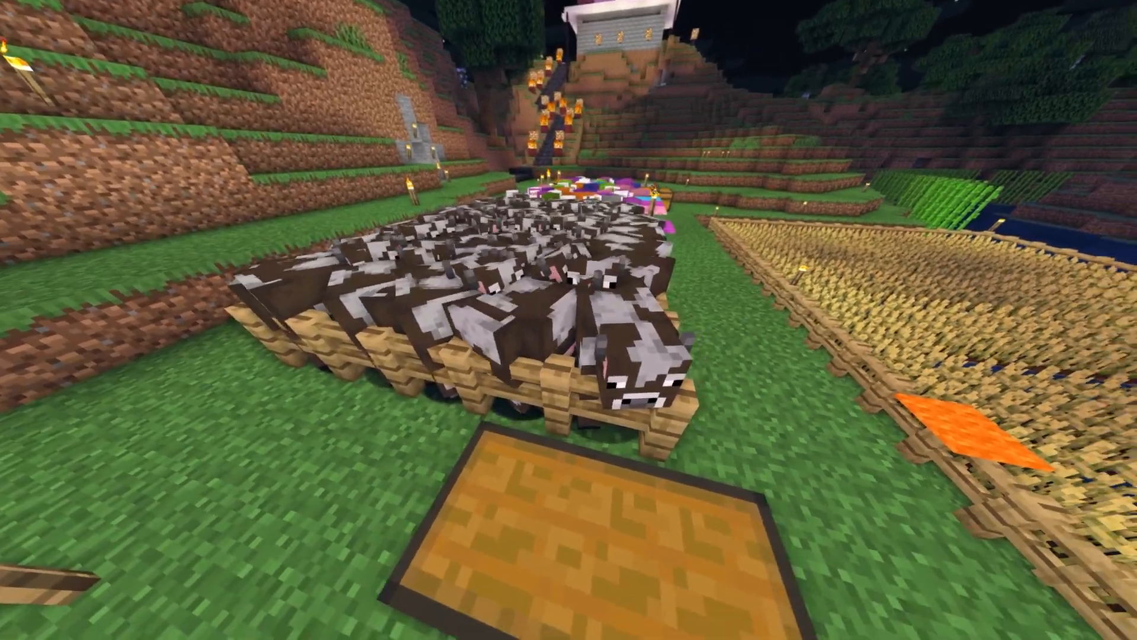
mouse_move(569, 320)
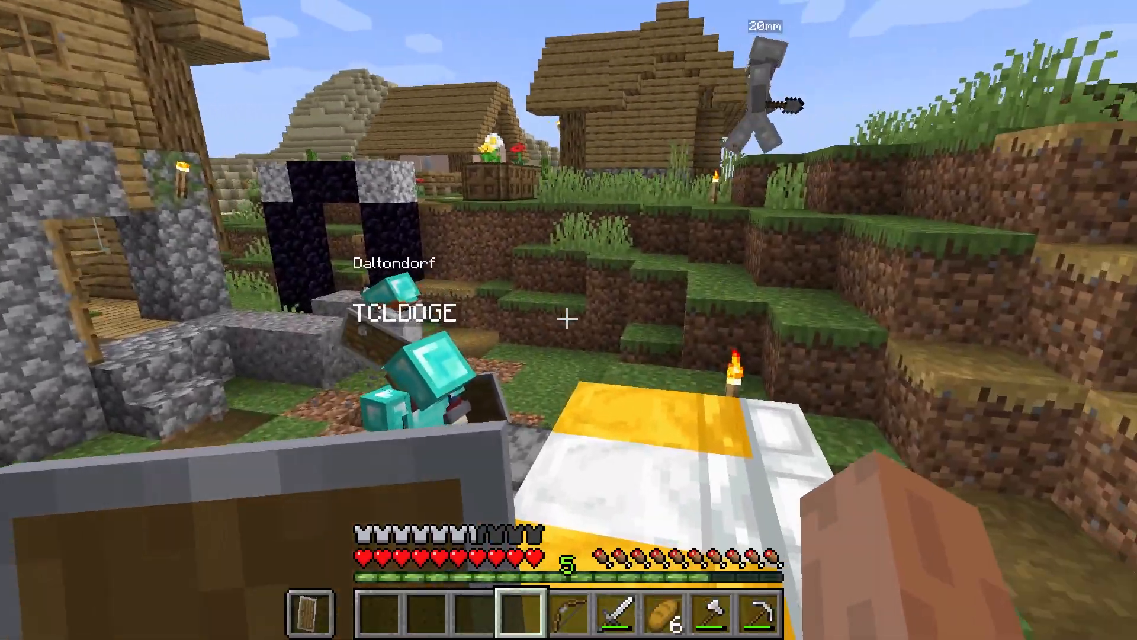
mouse_move(569, 320)
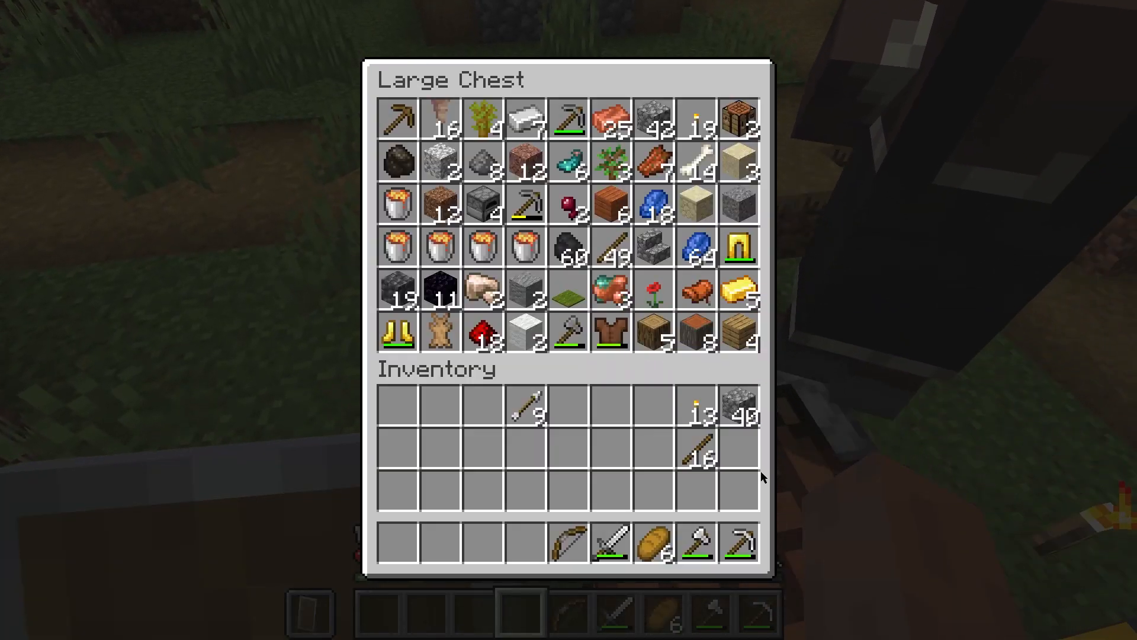
key(Escape)
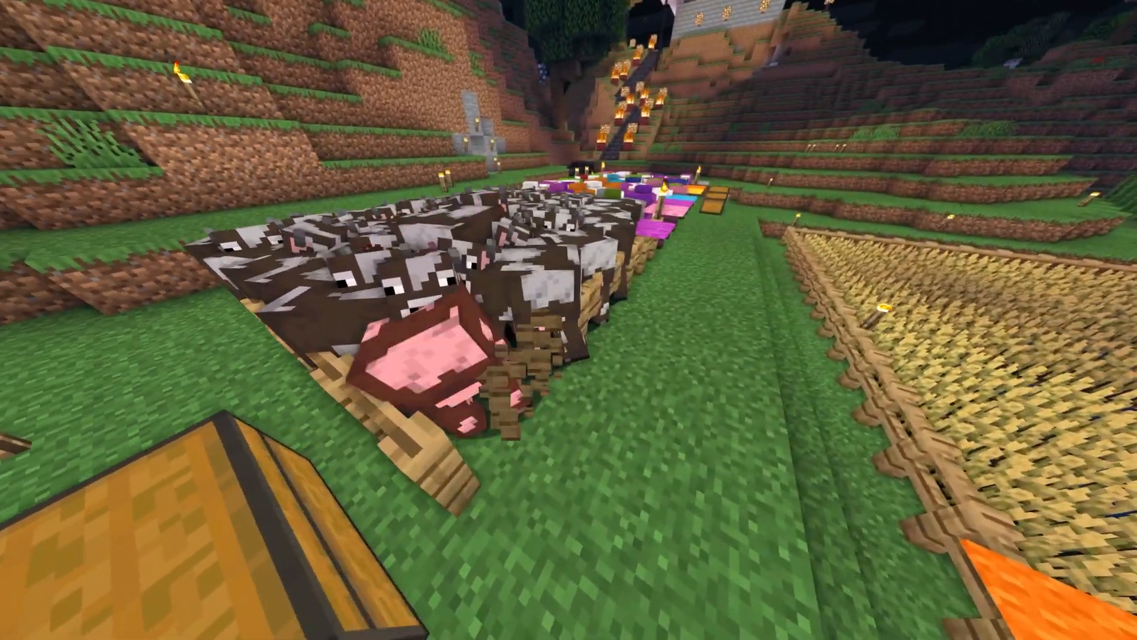
mouse_move(568, 320)
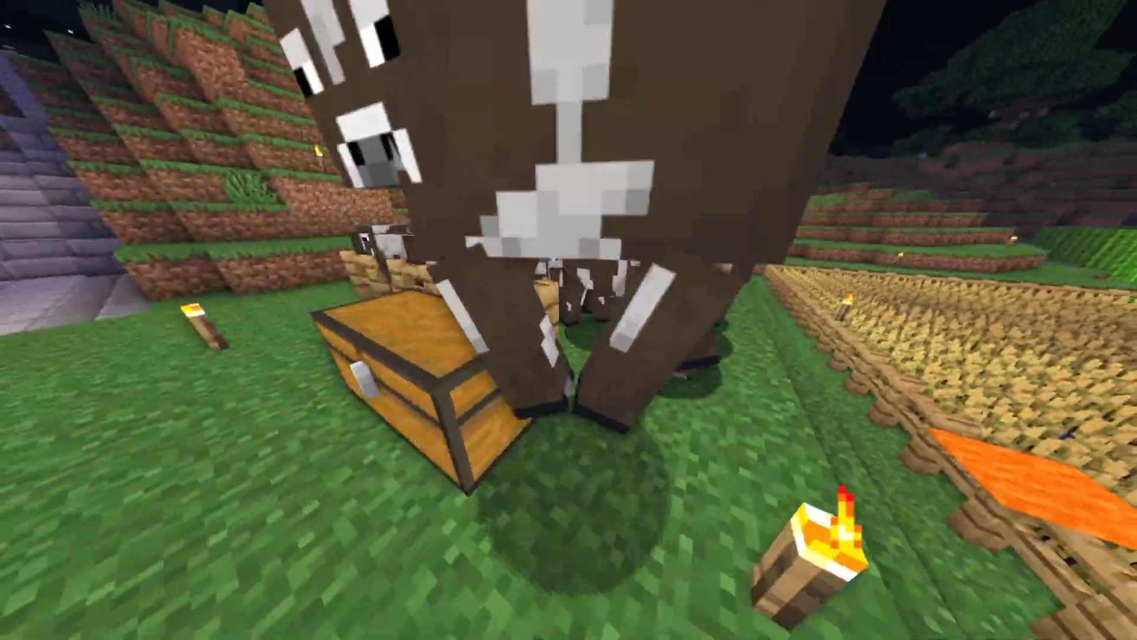
mouse_move(568, 320)
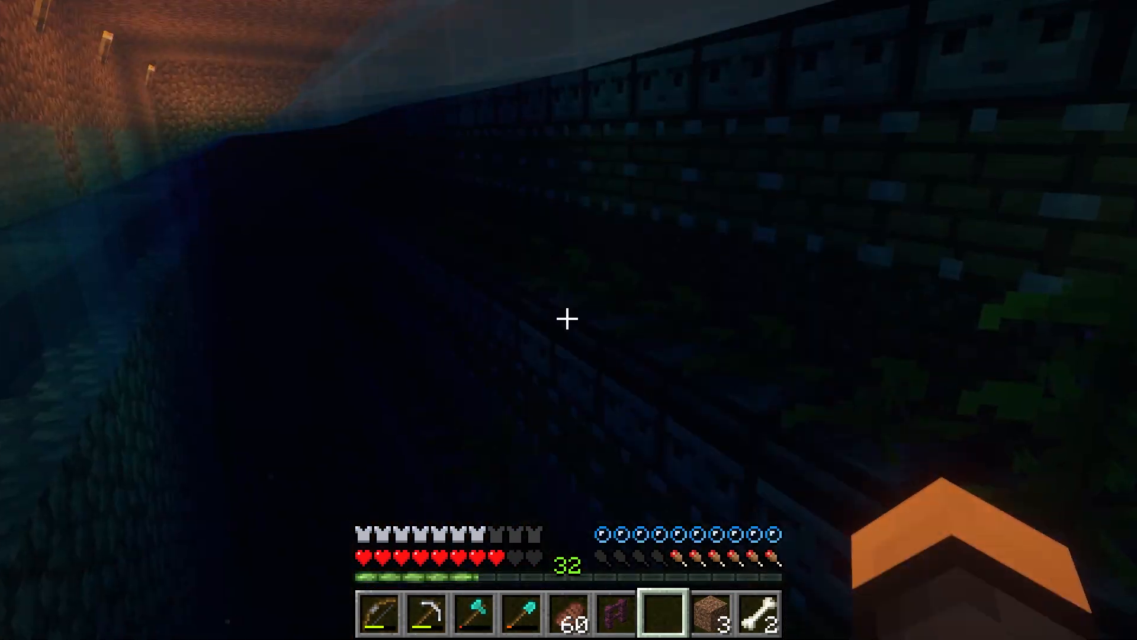
mouse_move(568, 320)
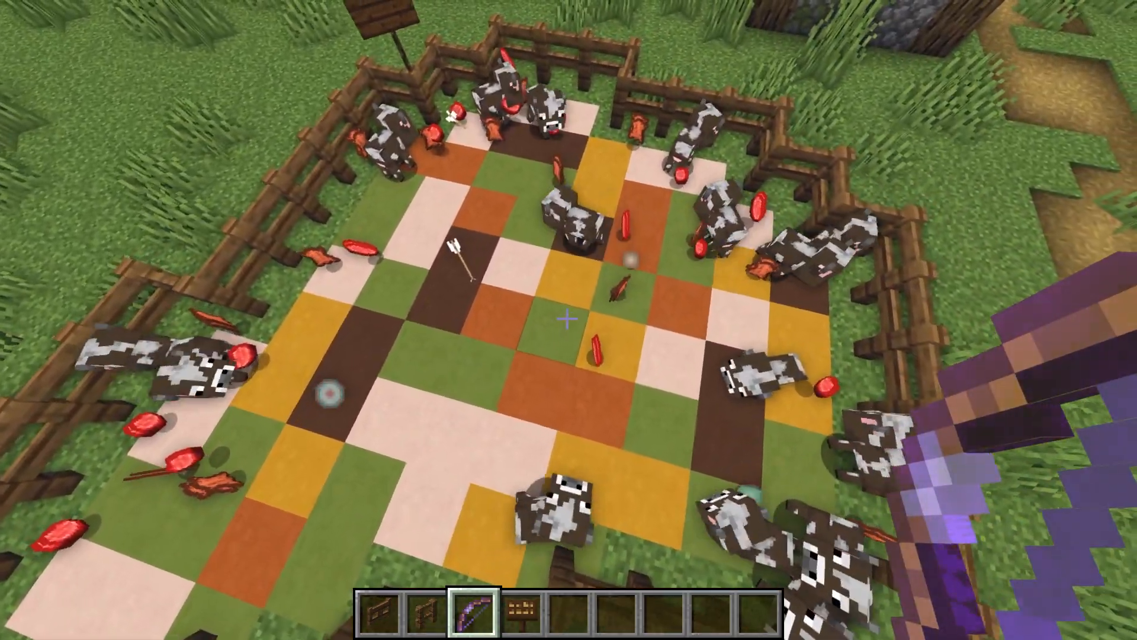
mouse_move(568, 320)
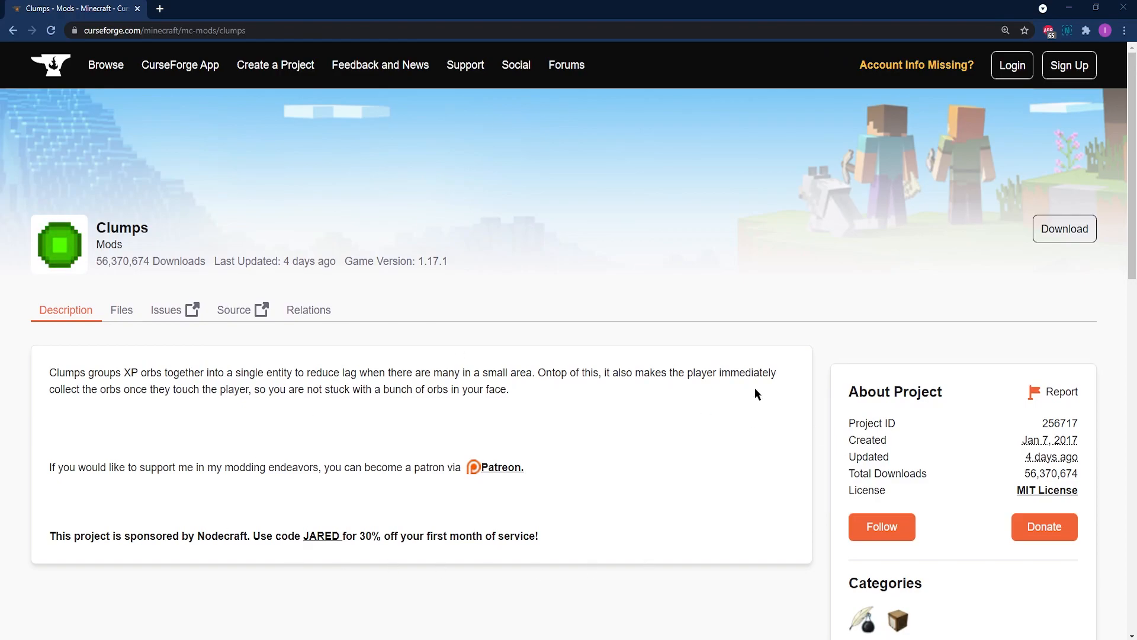
mouse_move(542, 281)
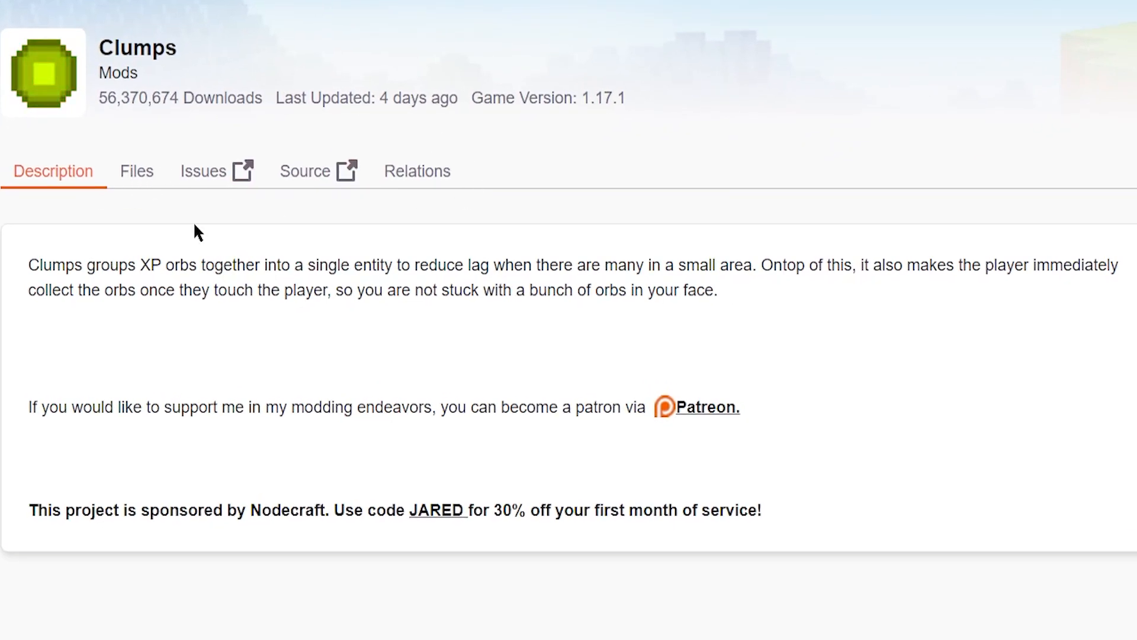
Show every available Clumps file via the Files section and View All
click(136, 170)
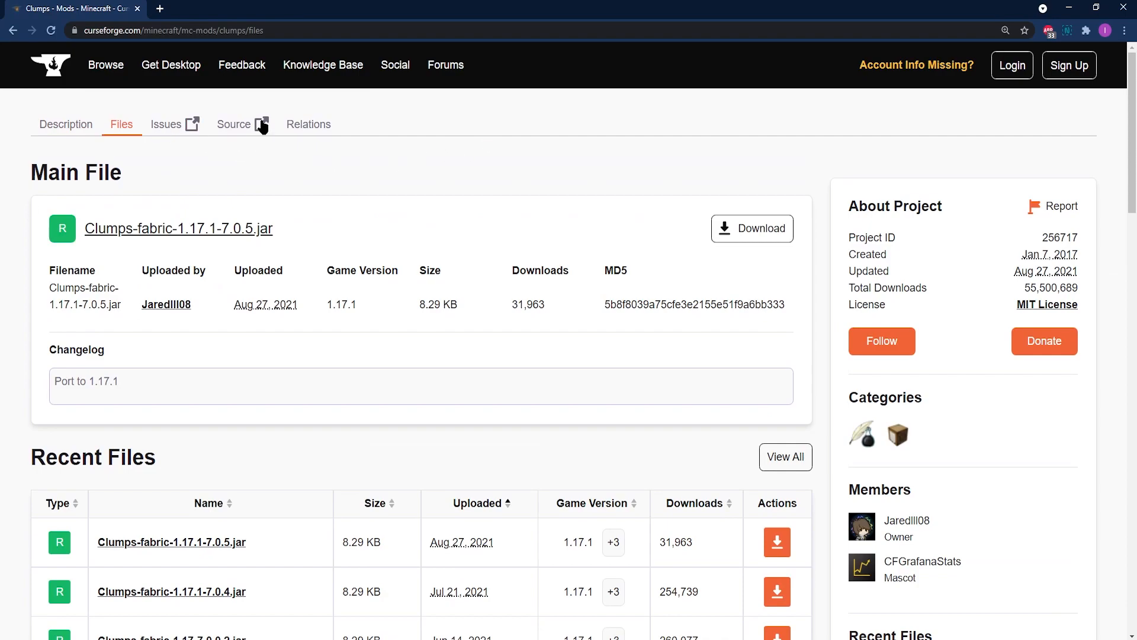
mouse_move(785, 489)
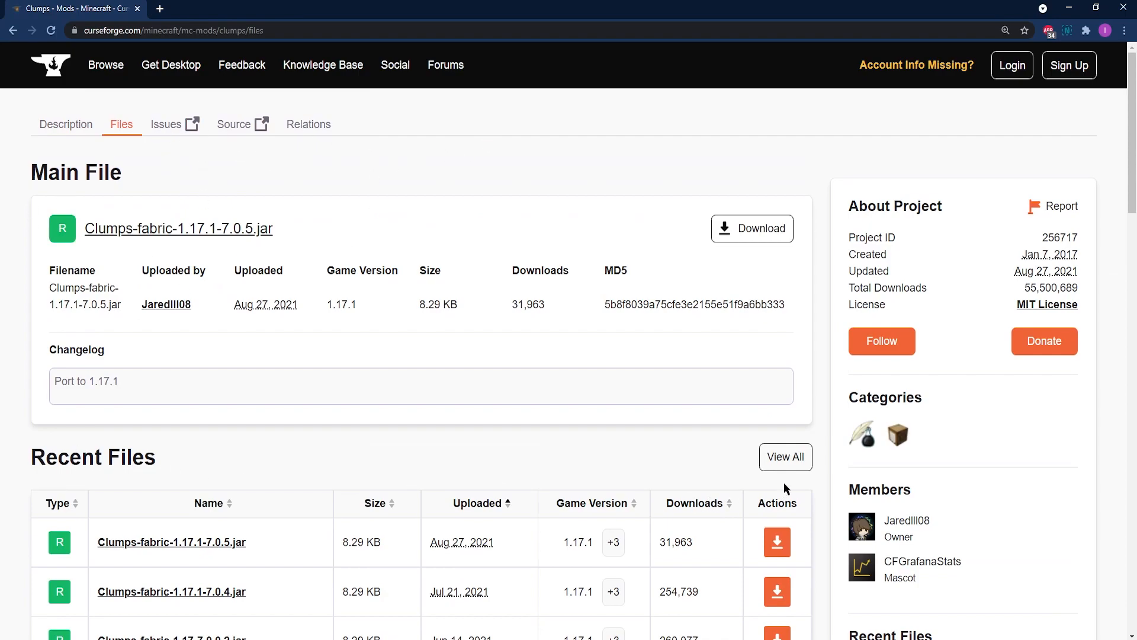
click(784, 457)
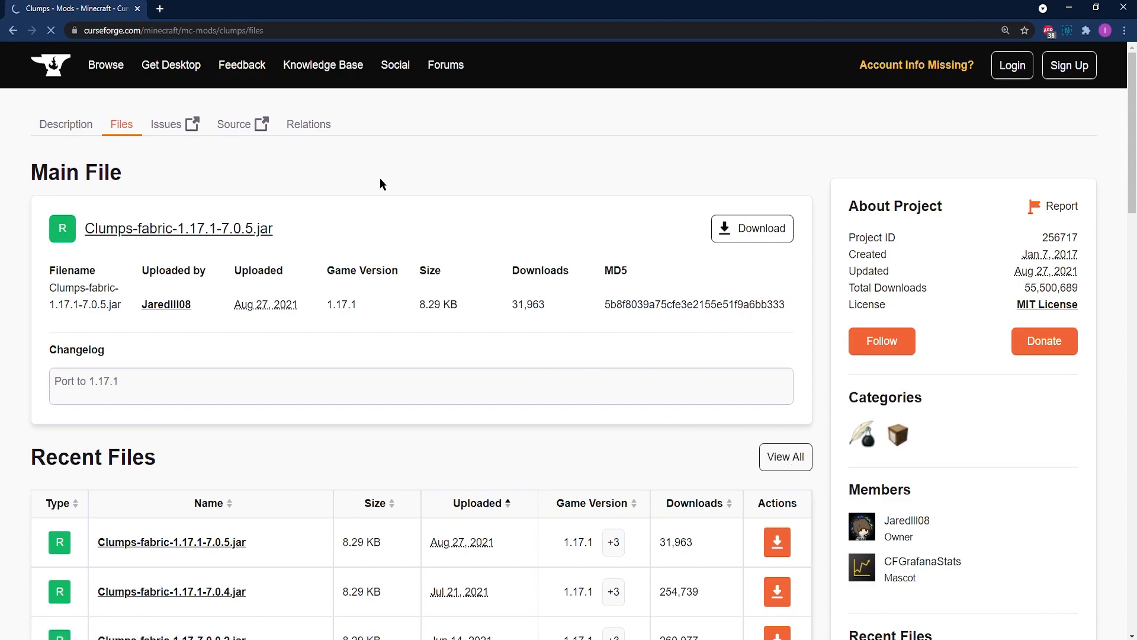
mouse_move(744, 182)
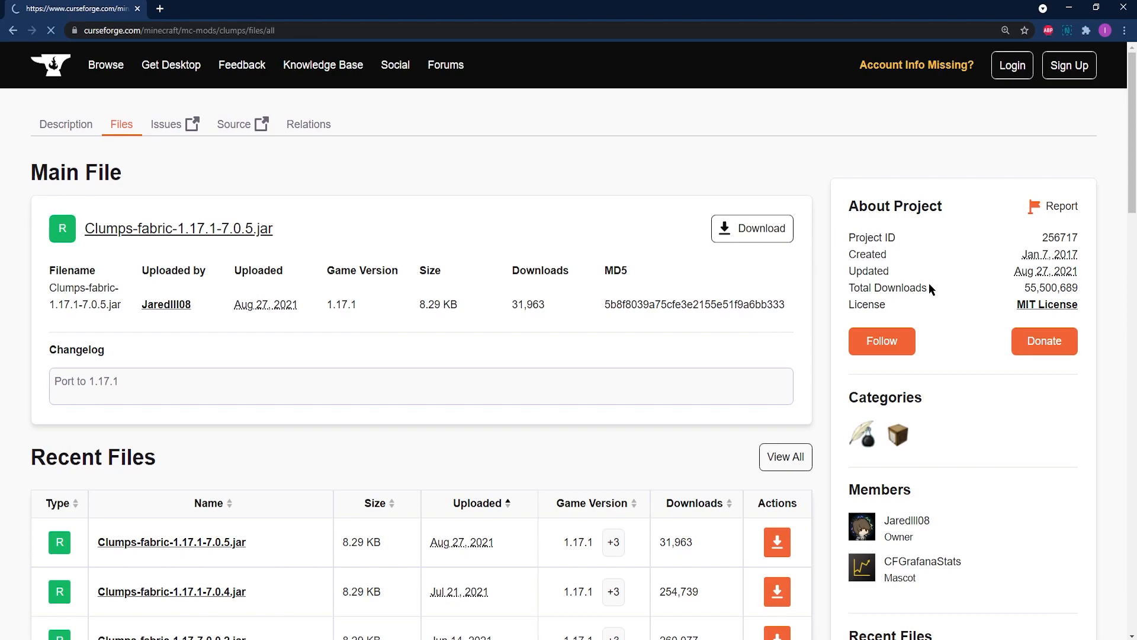
click(784, 457)
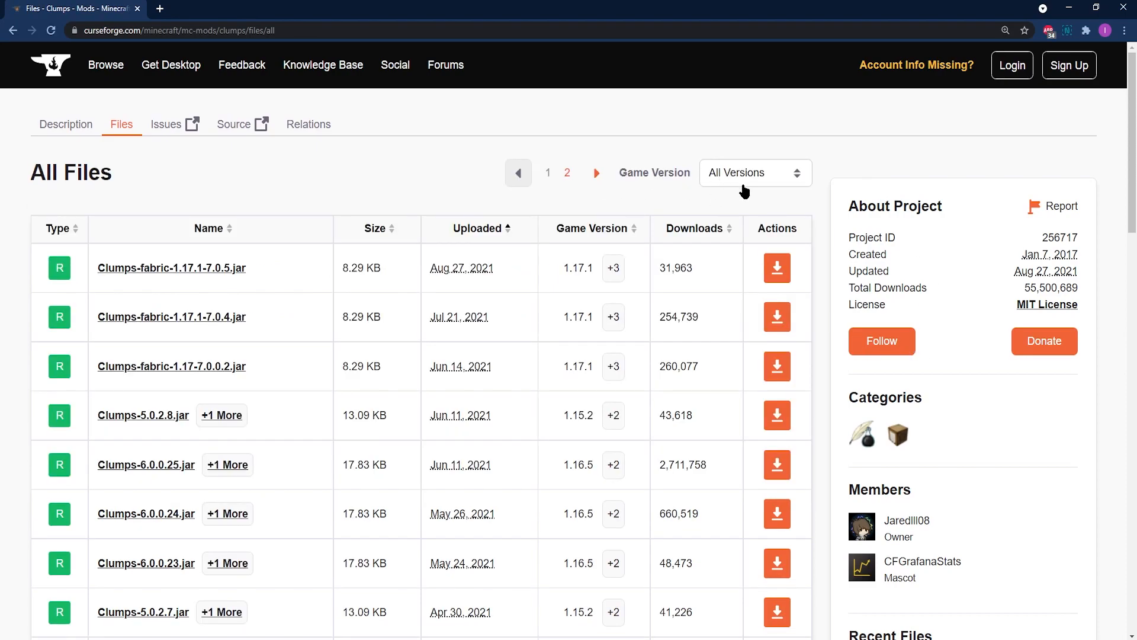
Filter the Clumps file list to Game Version 1.16.5
click(754, 173)
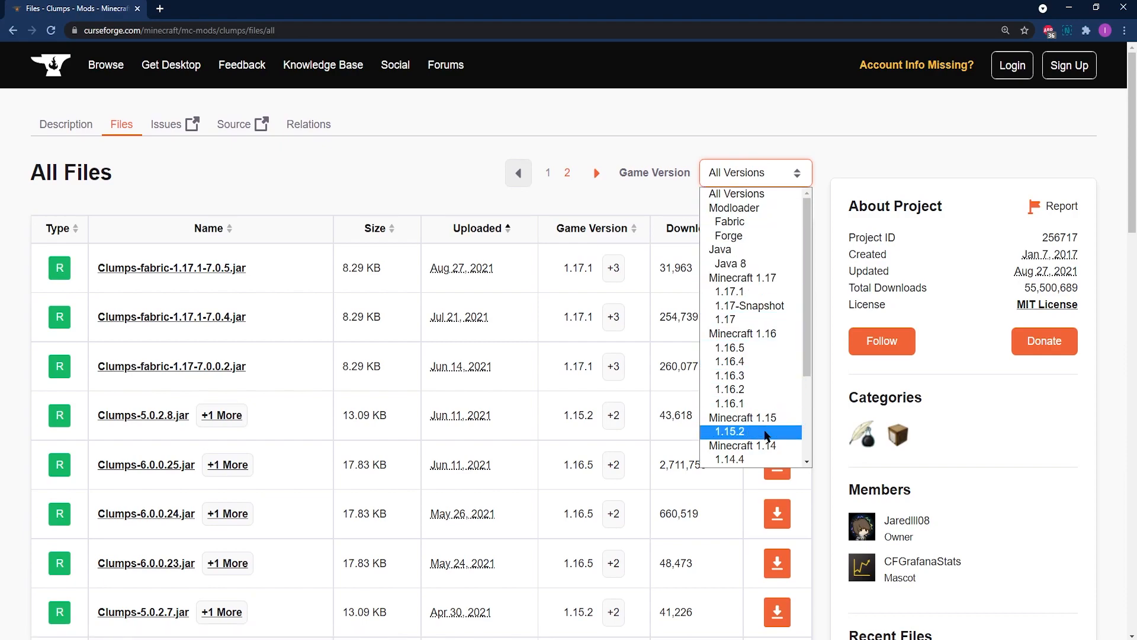
mouse_move(741, 334)
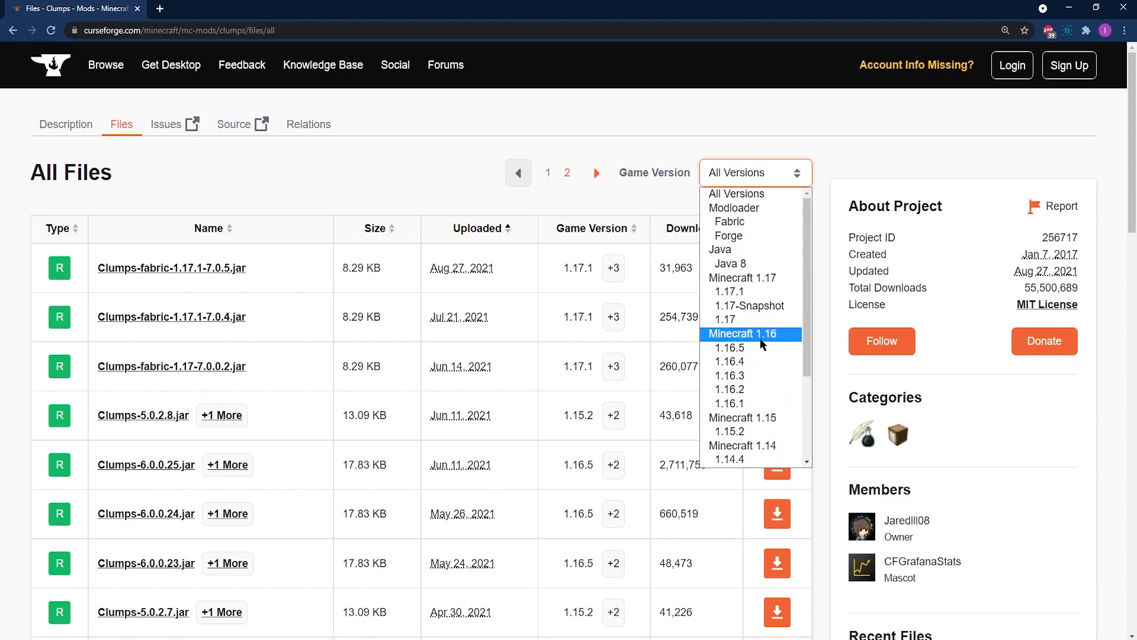
click(729, 349)
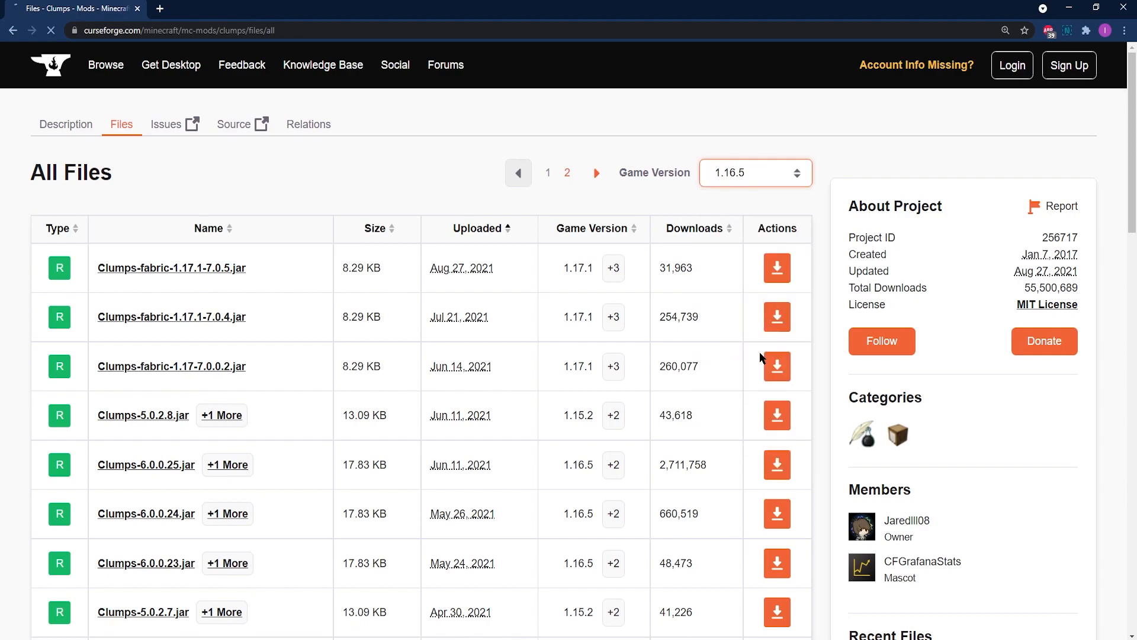
mouse_move(1091, 161)
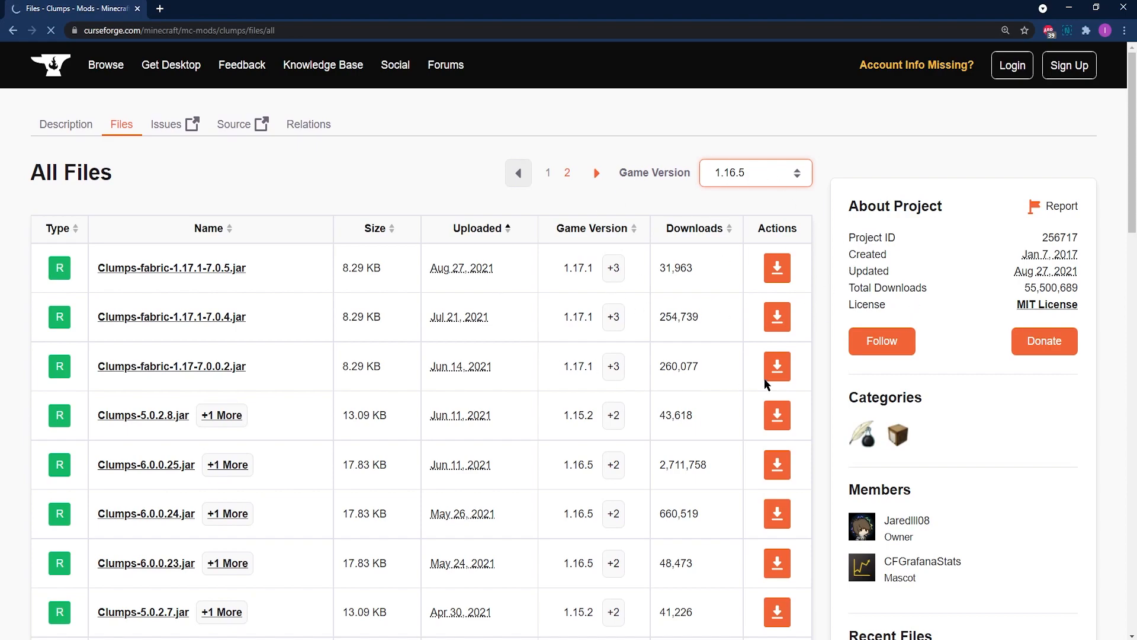
click(754, 173)
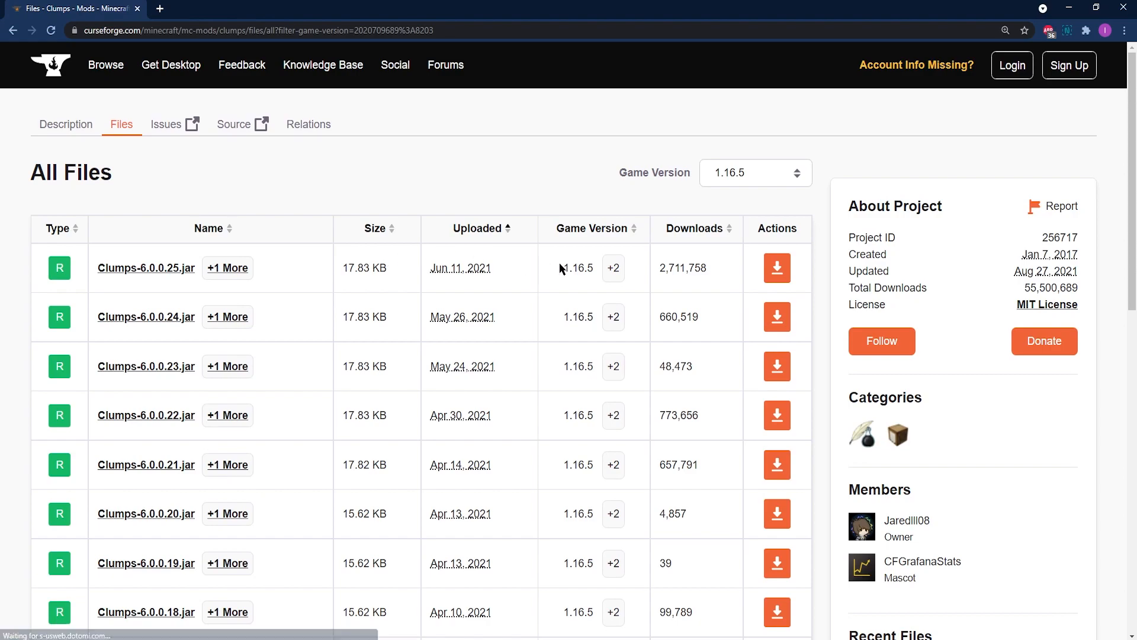
Download Clumps-6.0.0.25.jar from the Actions column
double_click(577, 267)
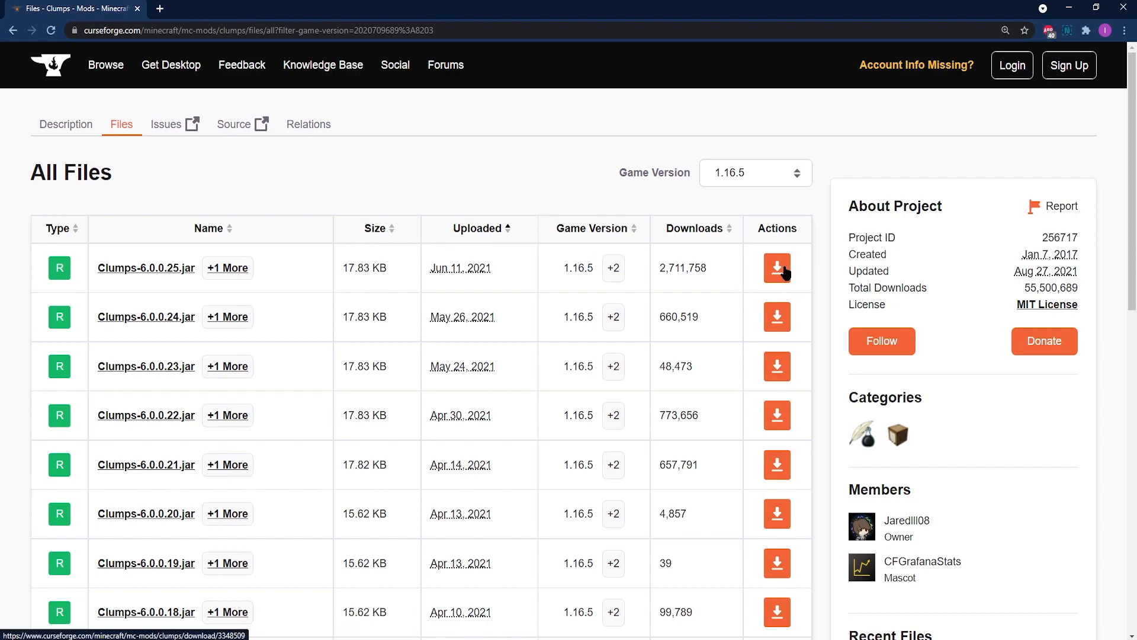
click(777, 267)
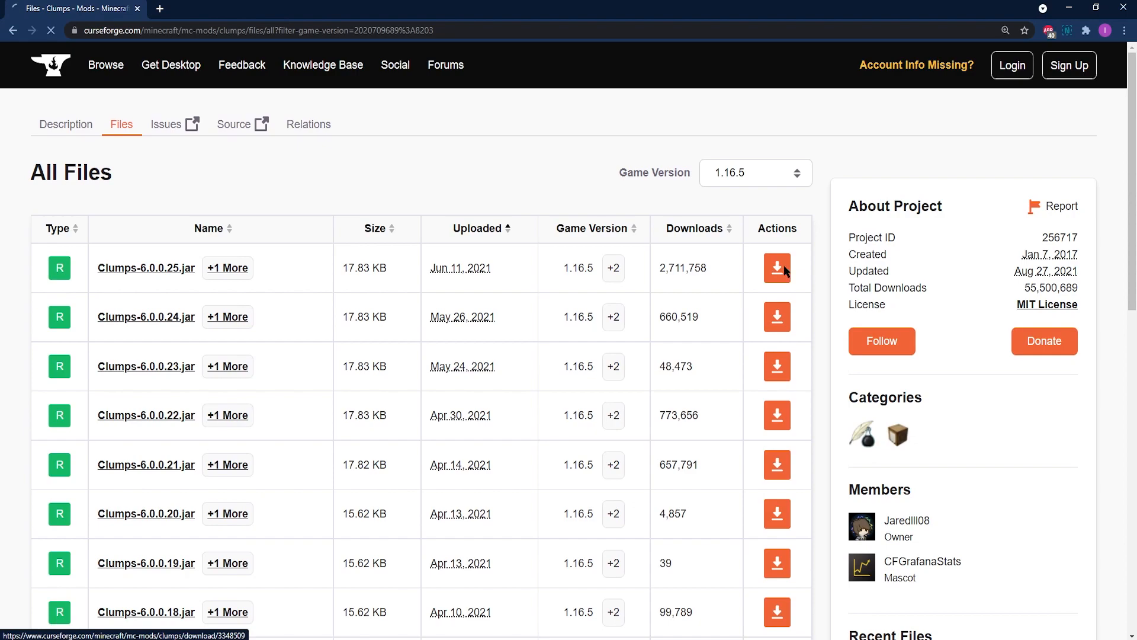
click(776, 268)
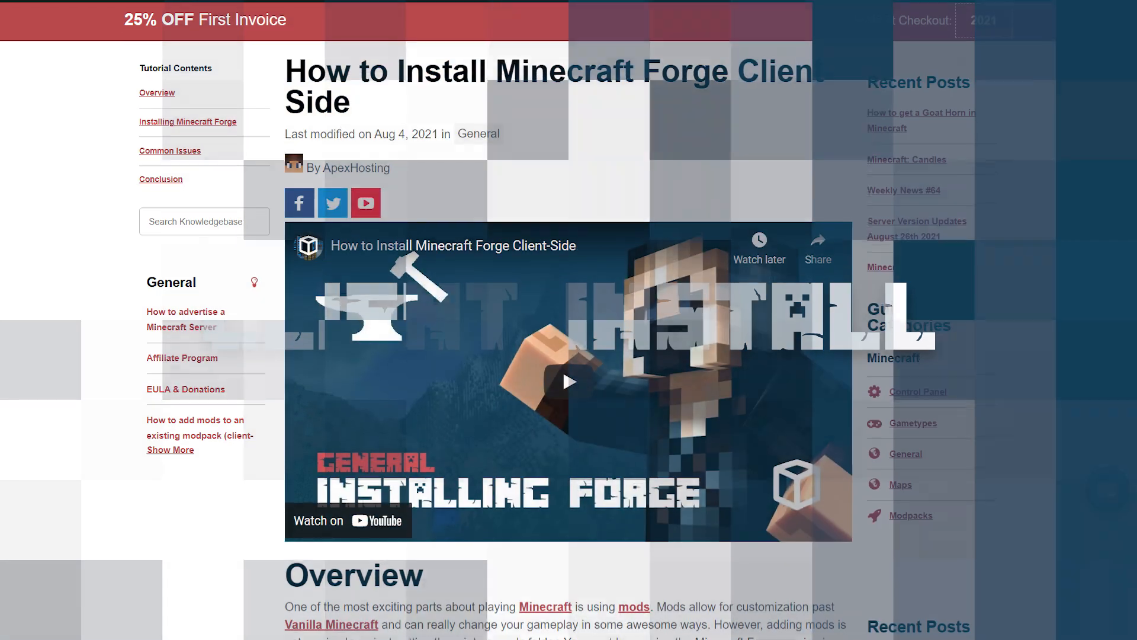
scroll(down, 3)
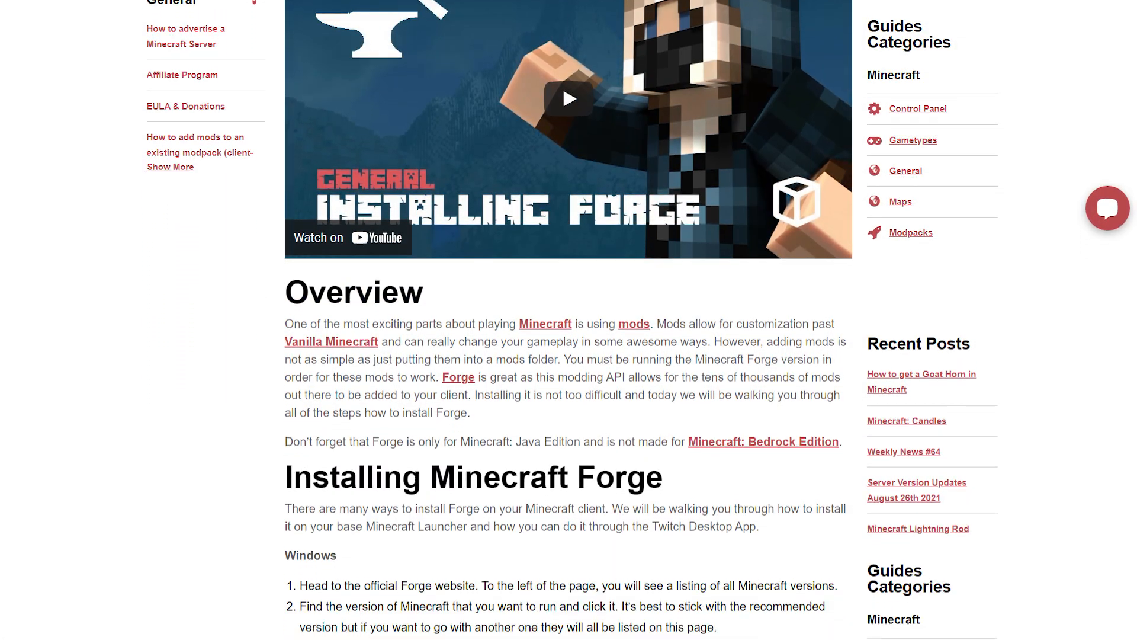
scroll(down, 3)
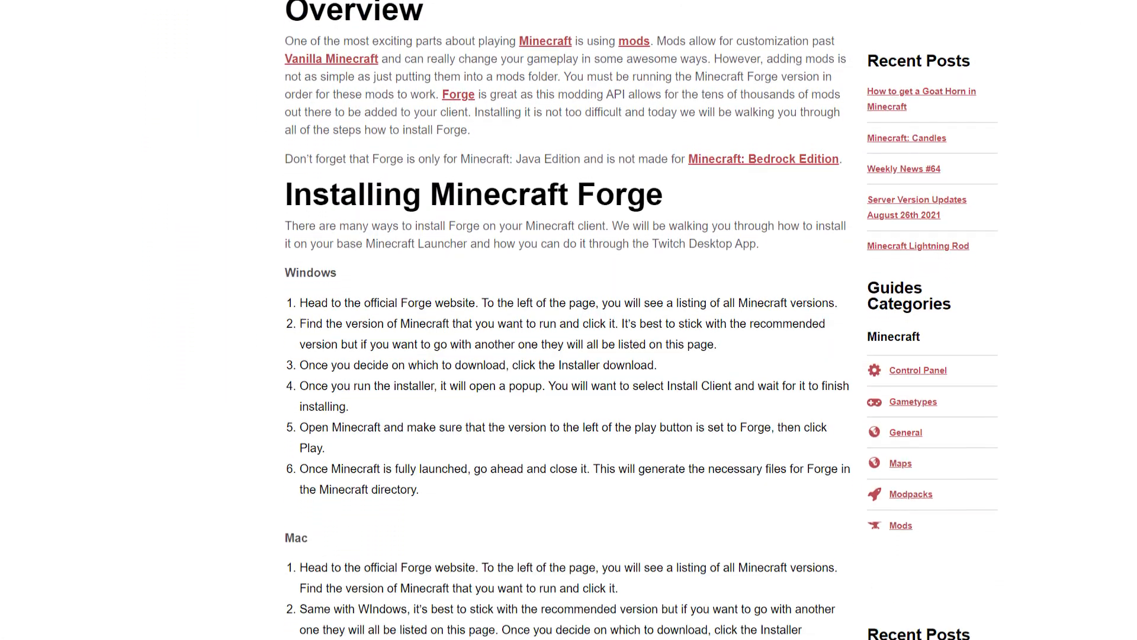
scroll(down, 3)
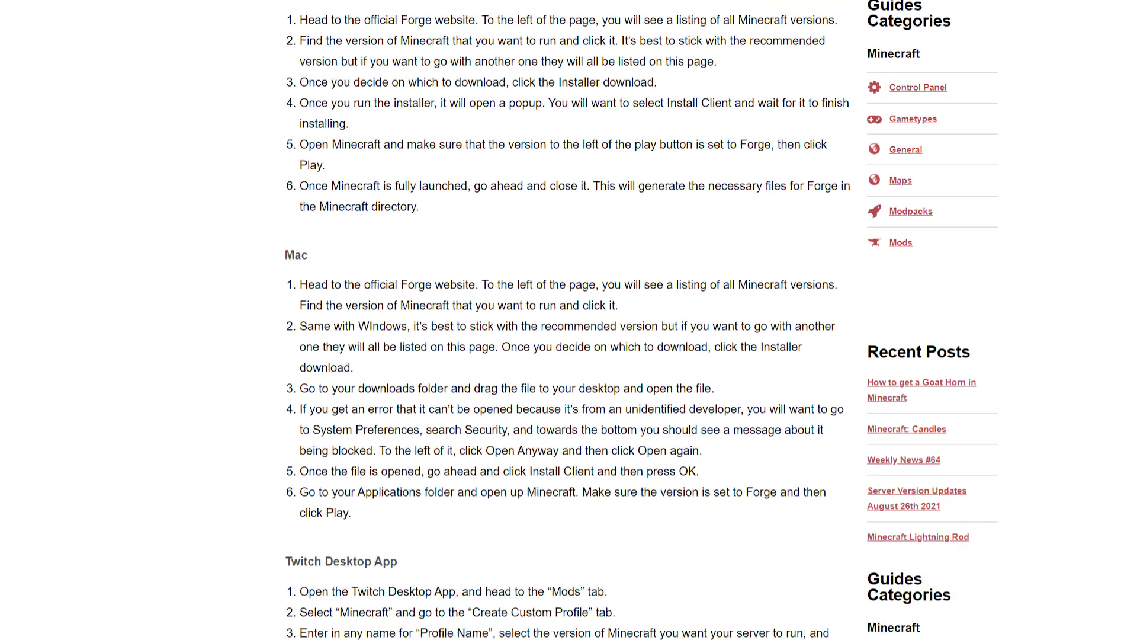
scroll(down, 3)
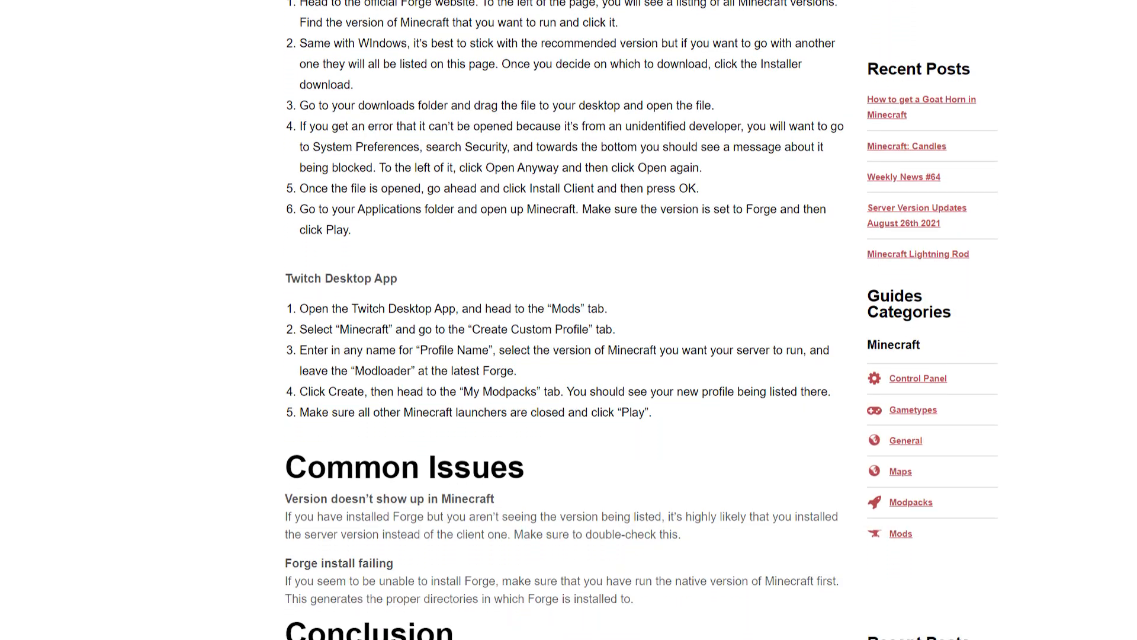
scroll(down, 3)
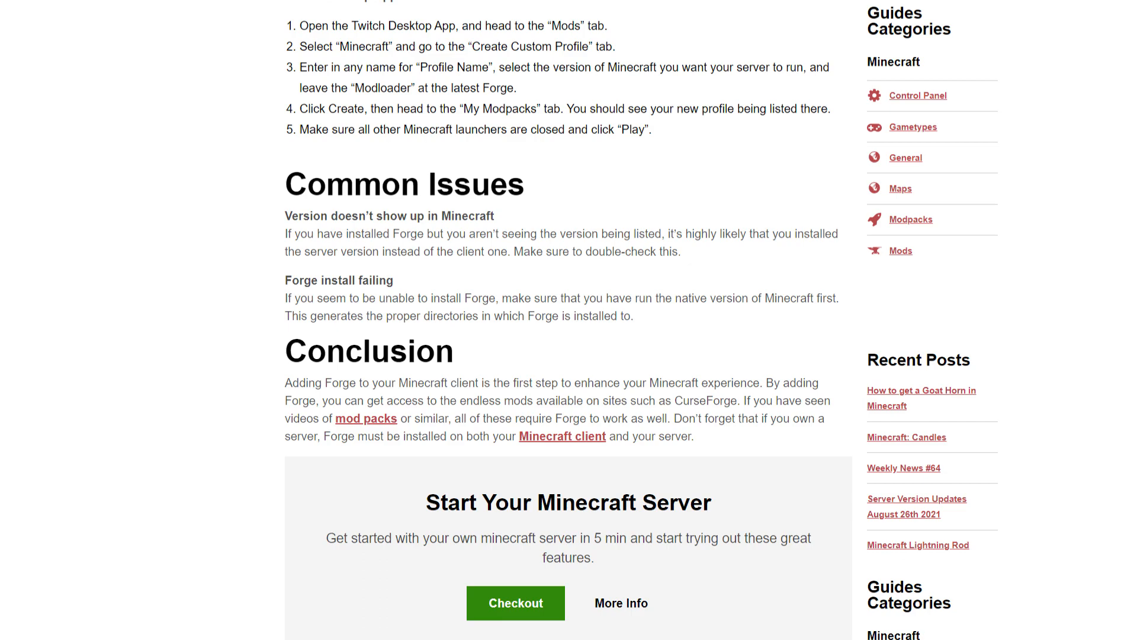
scroll(down, 3)
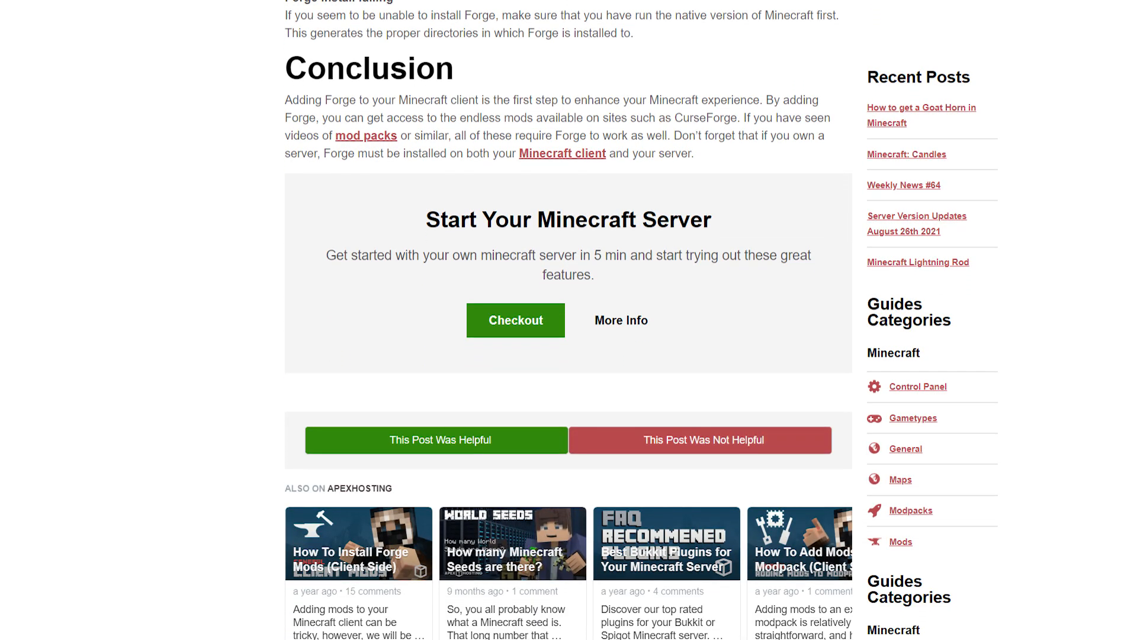
scroll(down, 3)
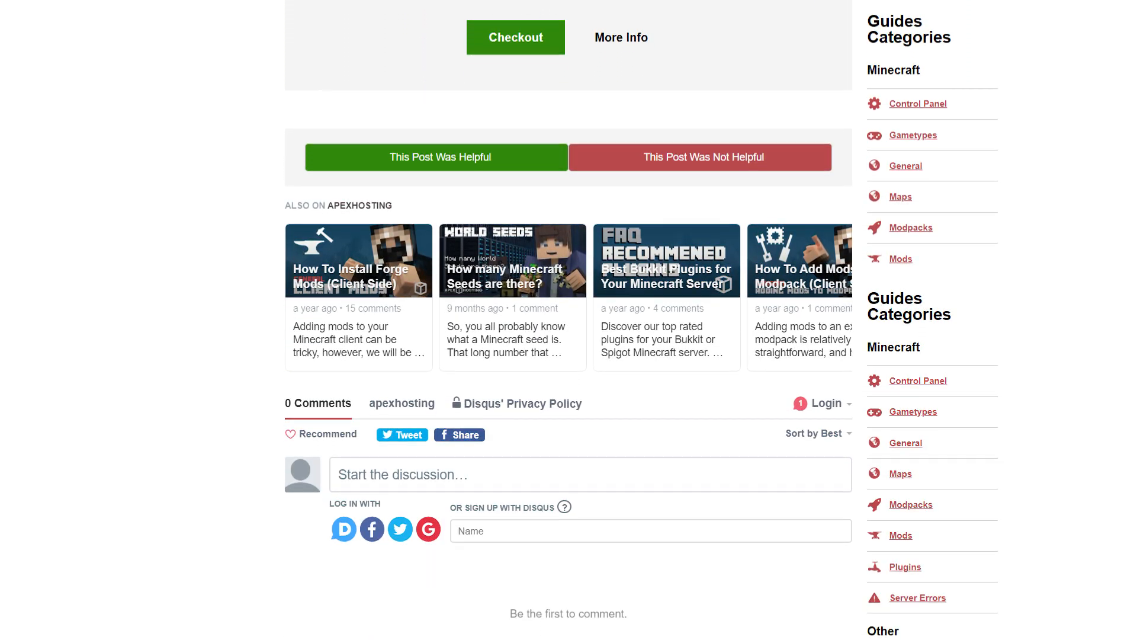
scroll(down, 3)
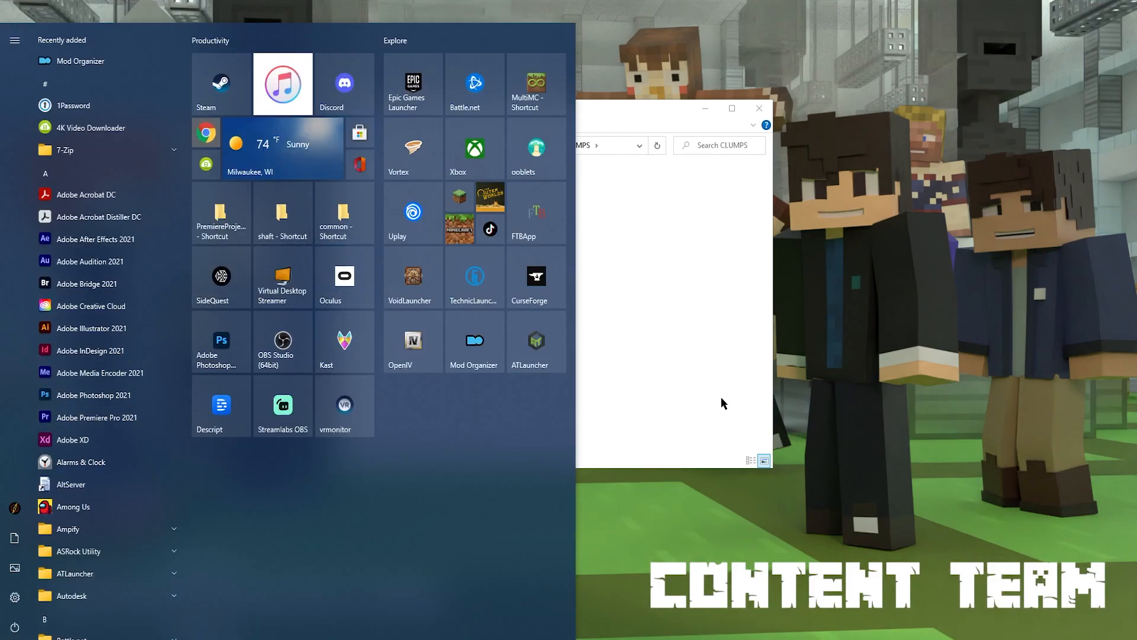
Search %appdata% in Start and open the resulting AppData Roaming folder
text(%)
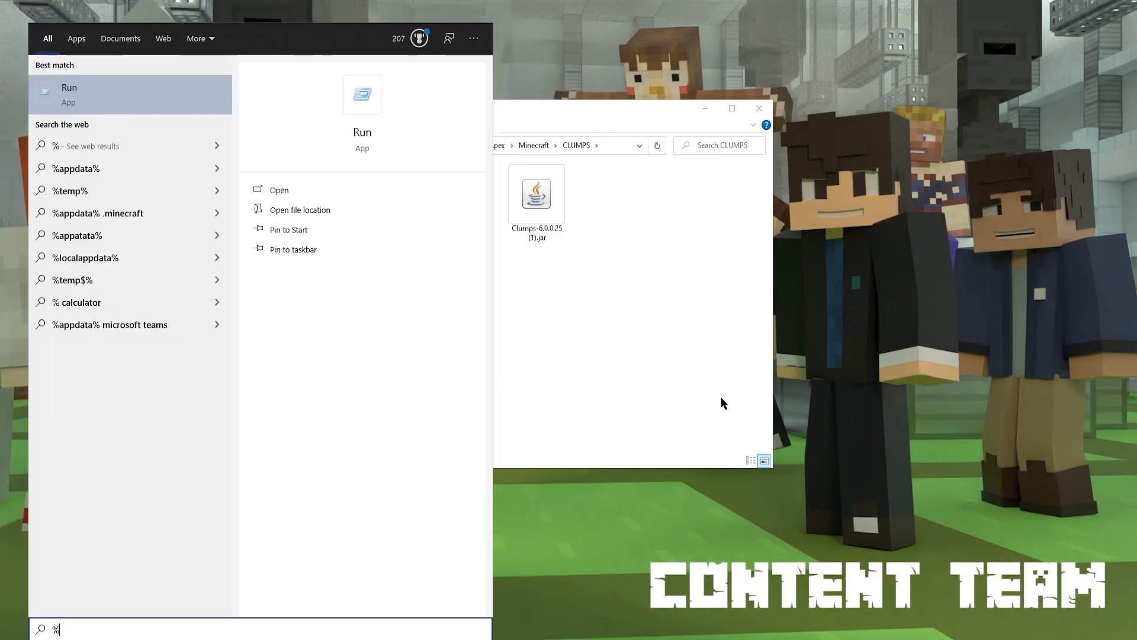
text(appdata%)
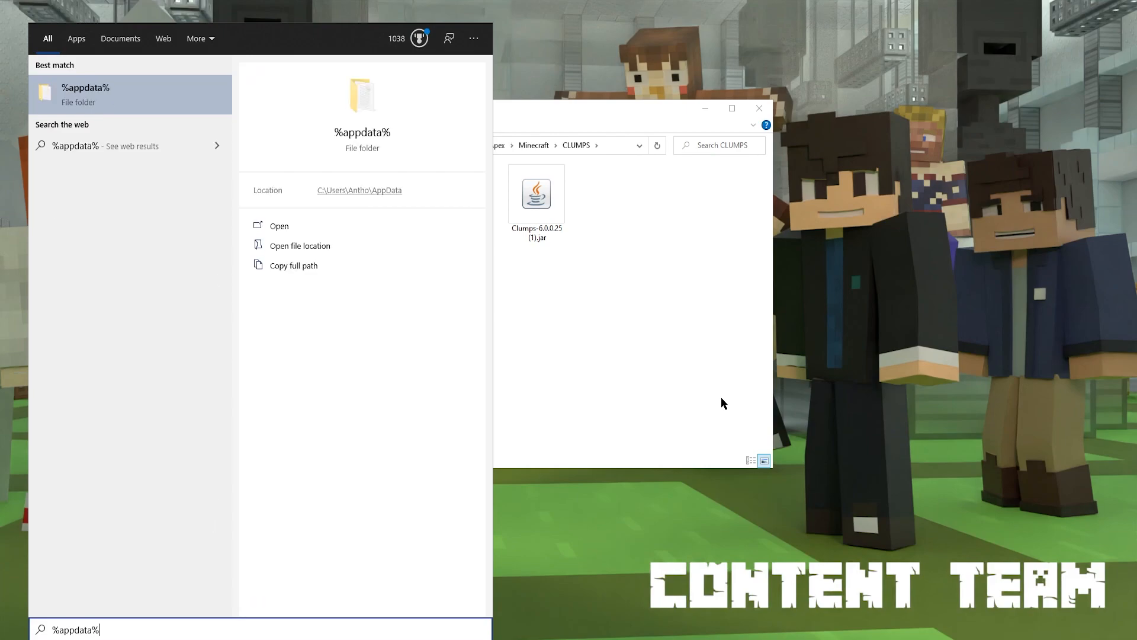
mouse_move(294, 225)
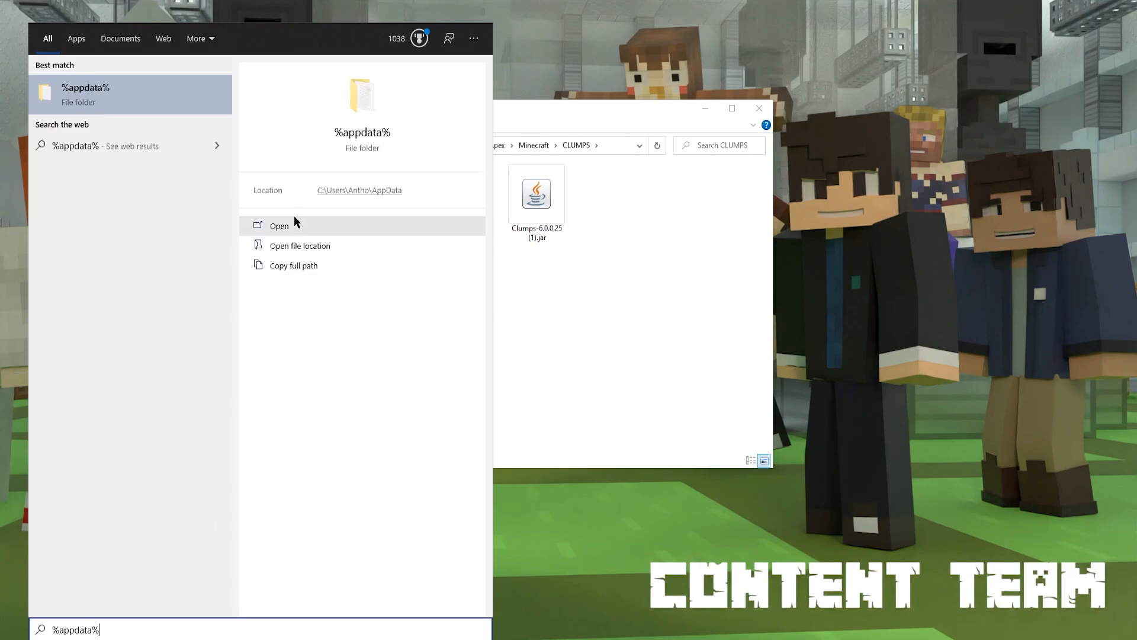
click(278, 225)
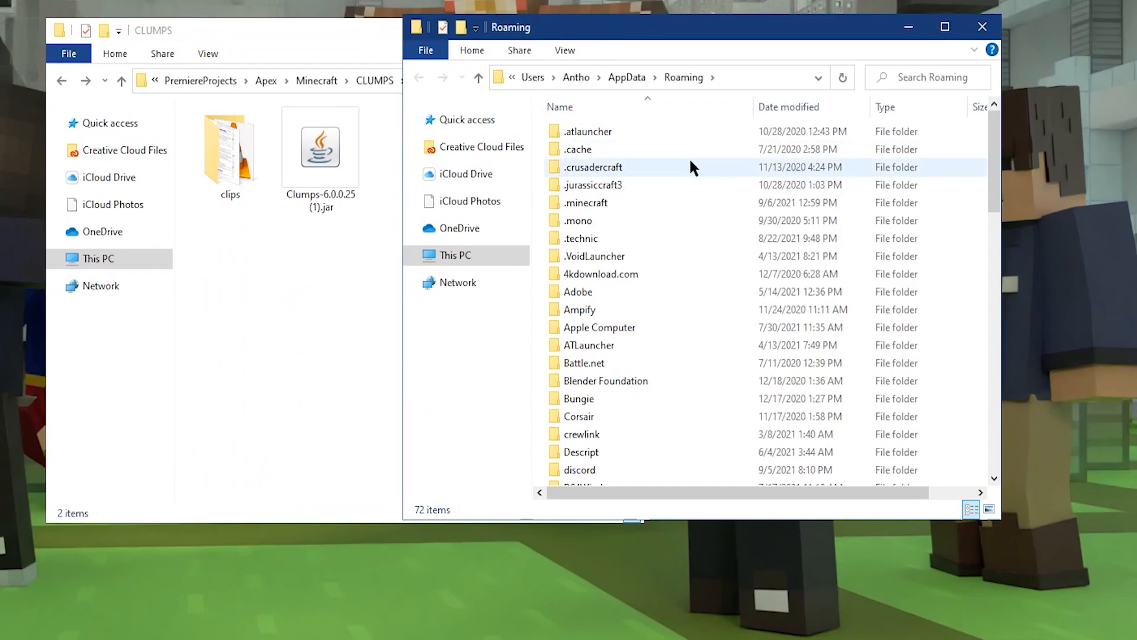
Go into .minecraft and then its mods folder in File Explorer
click(585, 203)
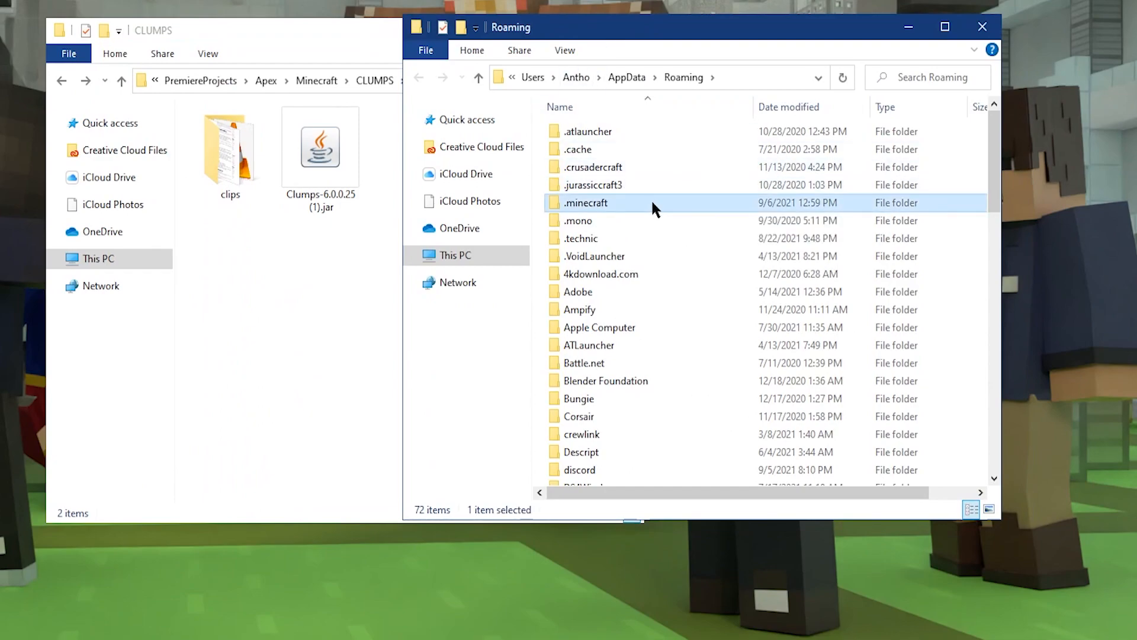
double_click(584, 203)
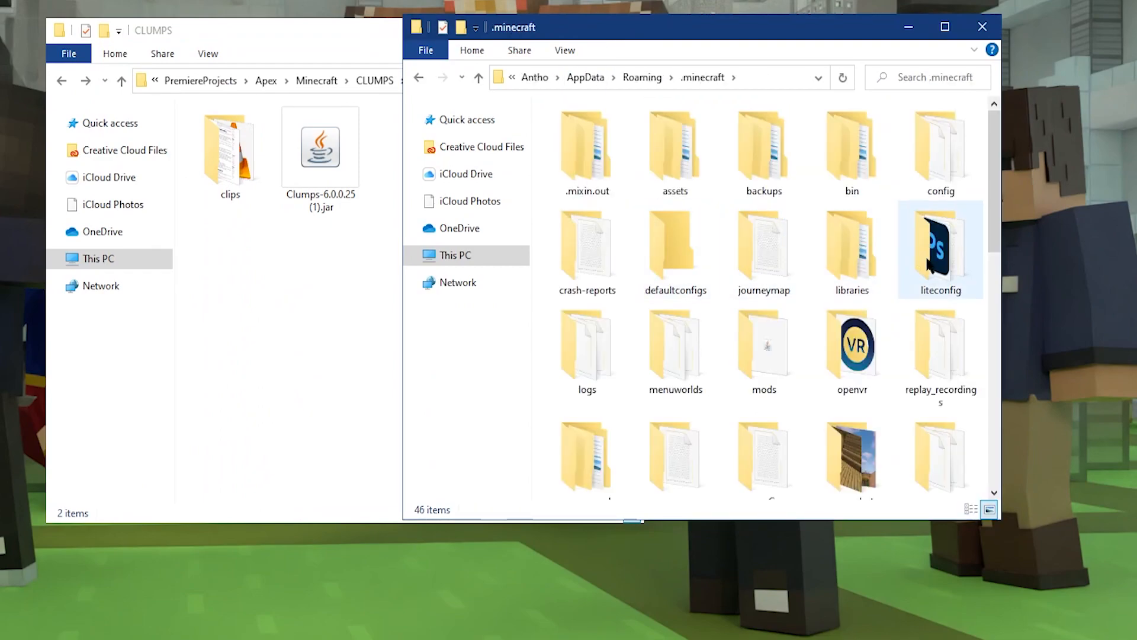
click(763, 348)
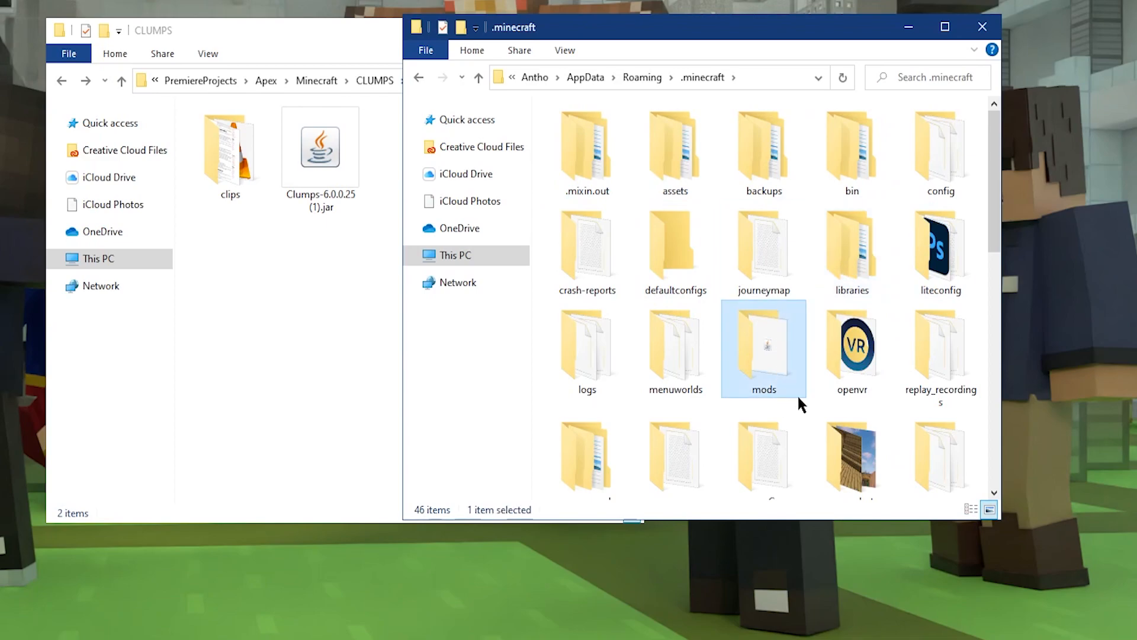
double_click(763, 348)
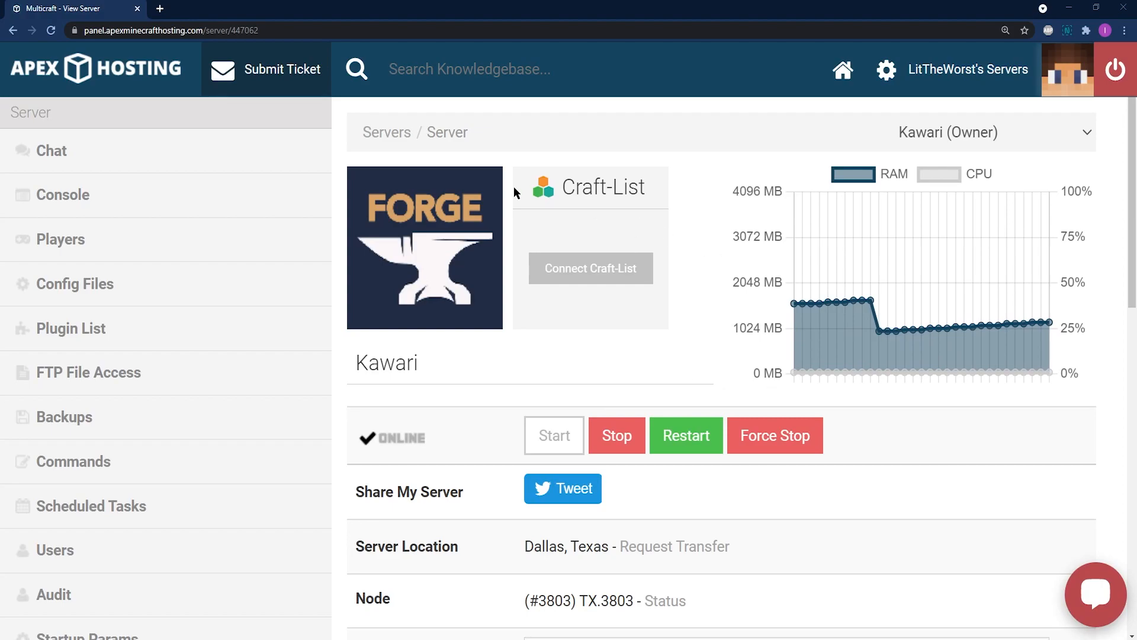
mouse_move(493, 259)
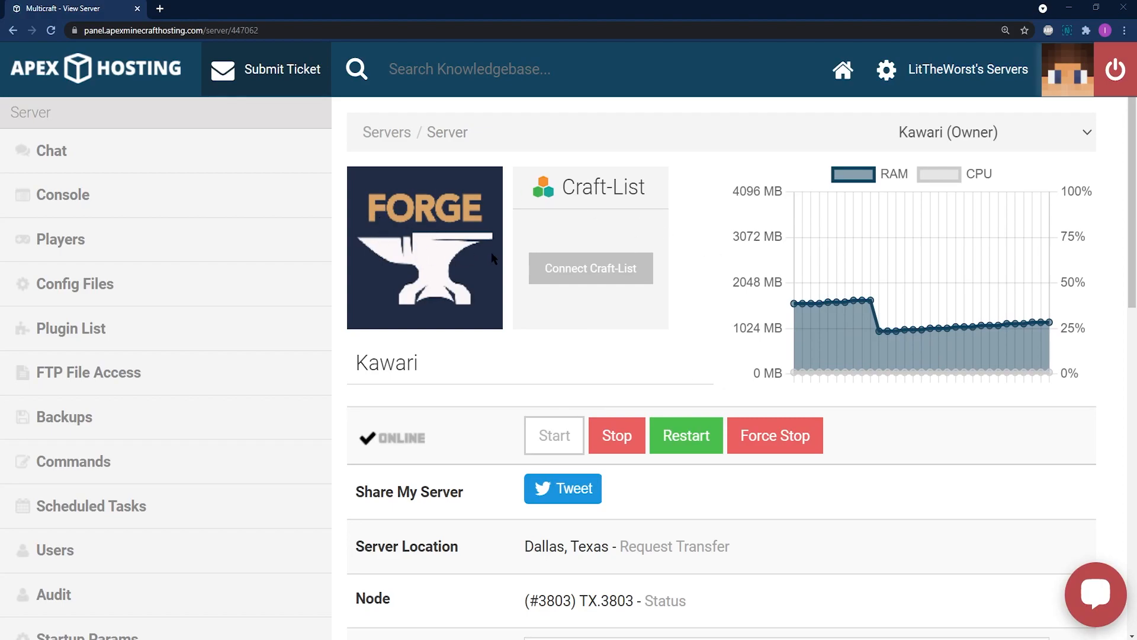
scroll(down, 3)
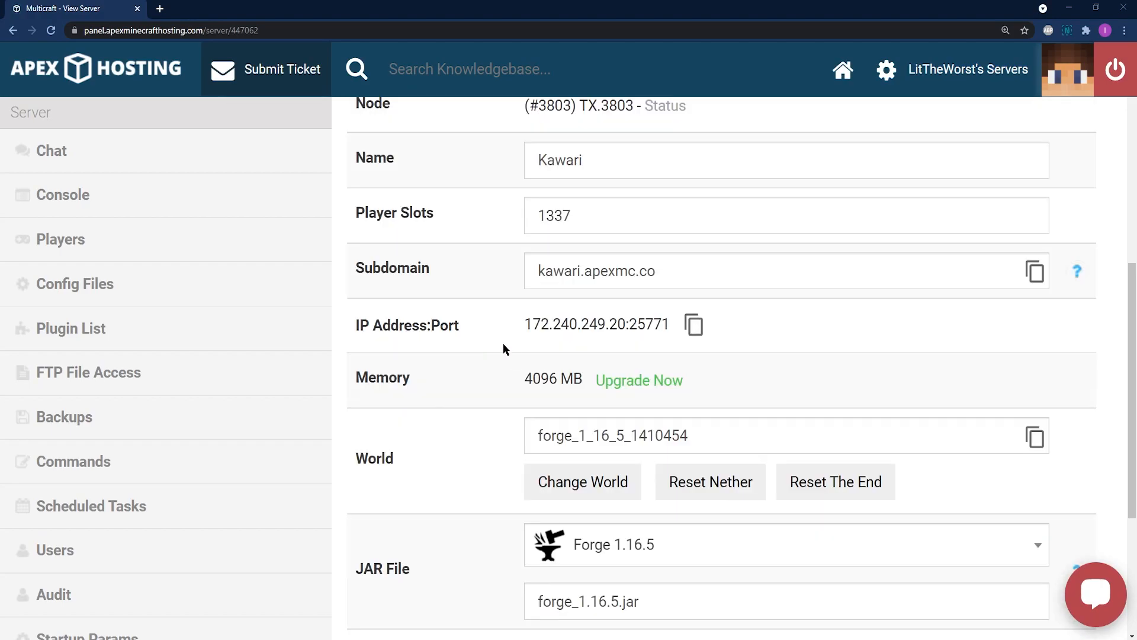
scroll(down, 3)
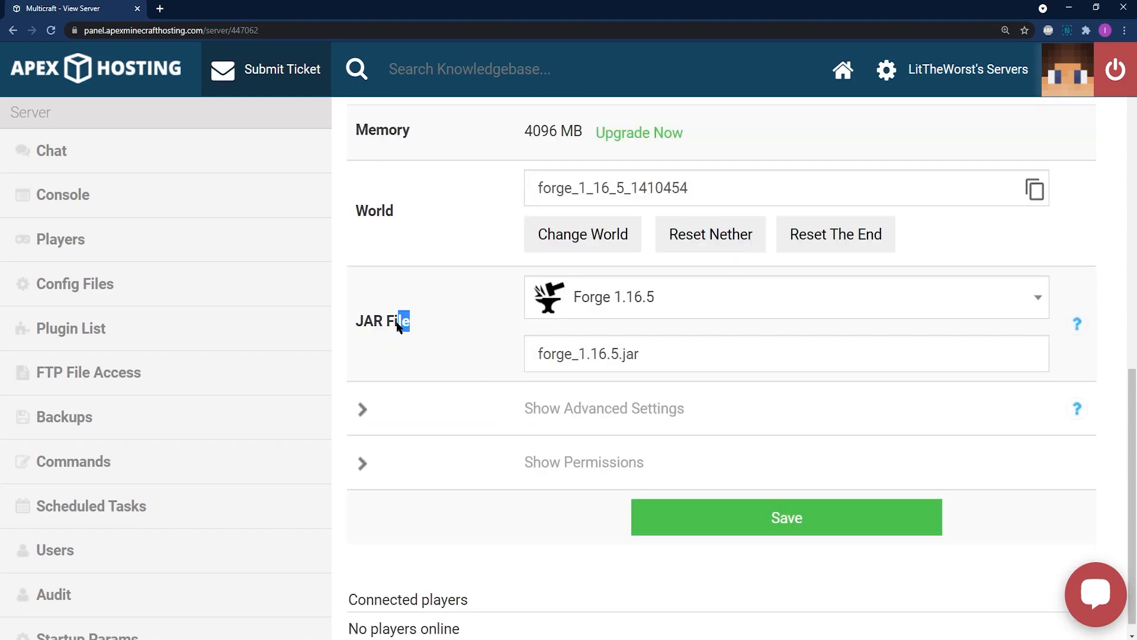
double_click(383, 321)
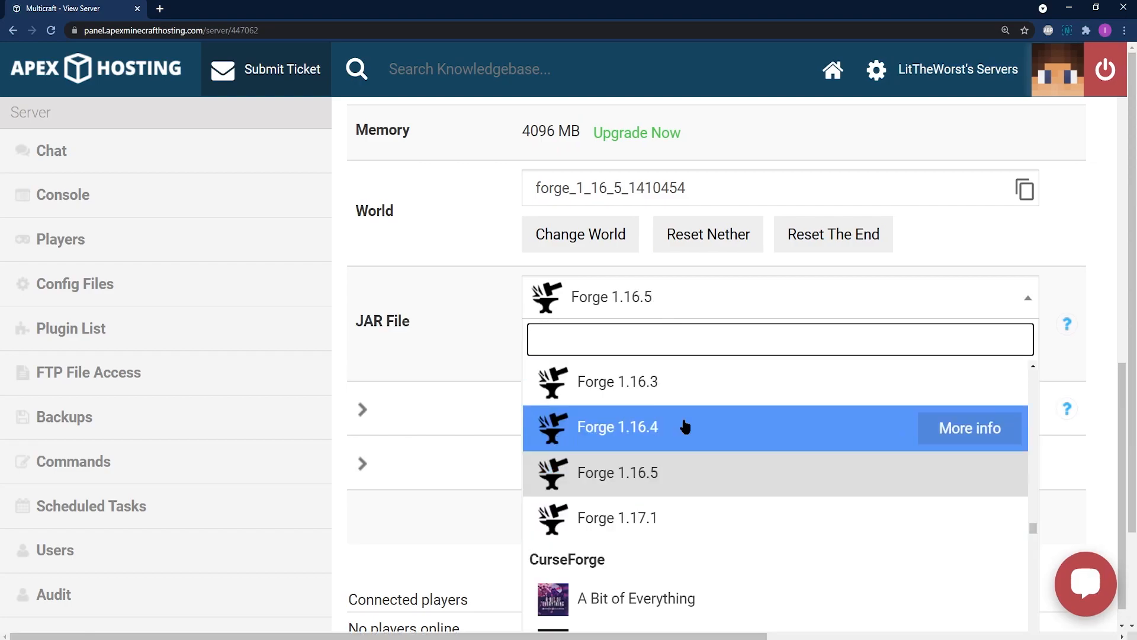
text(for)
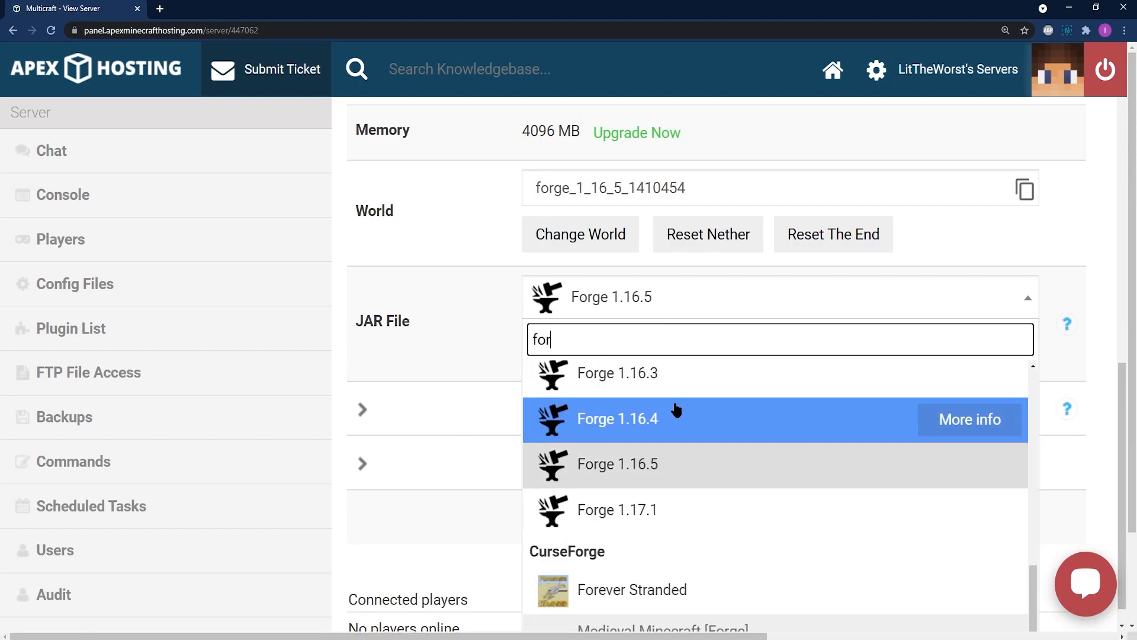
text(ge)
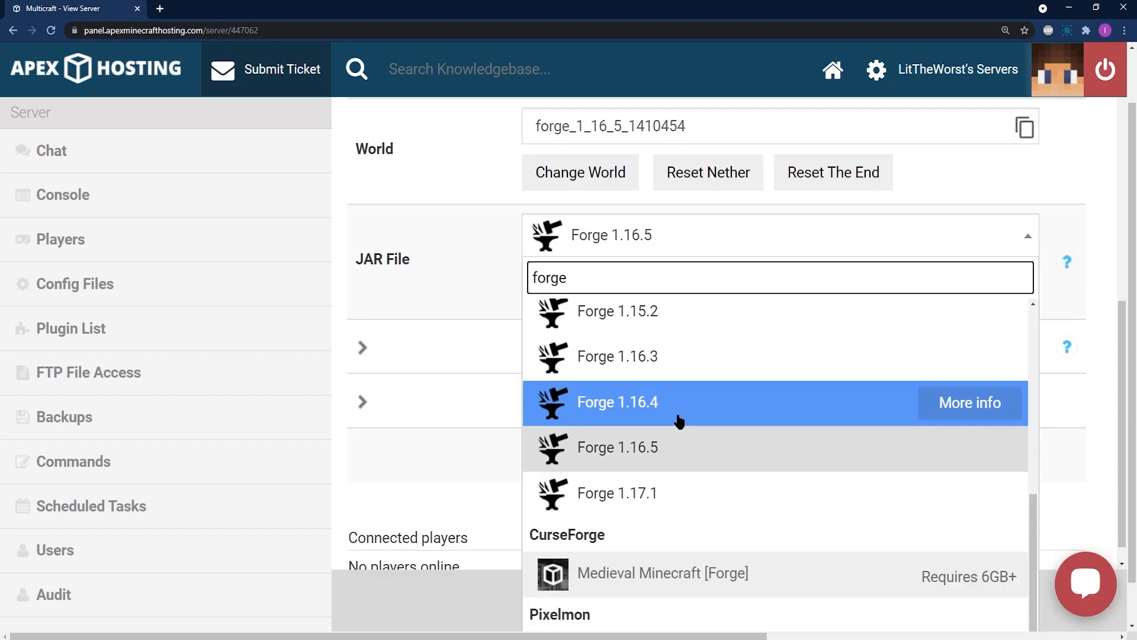
click(616, 448)
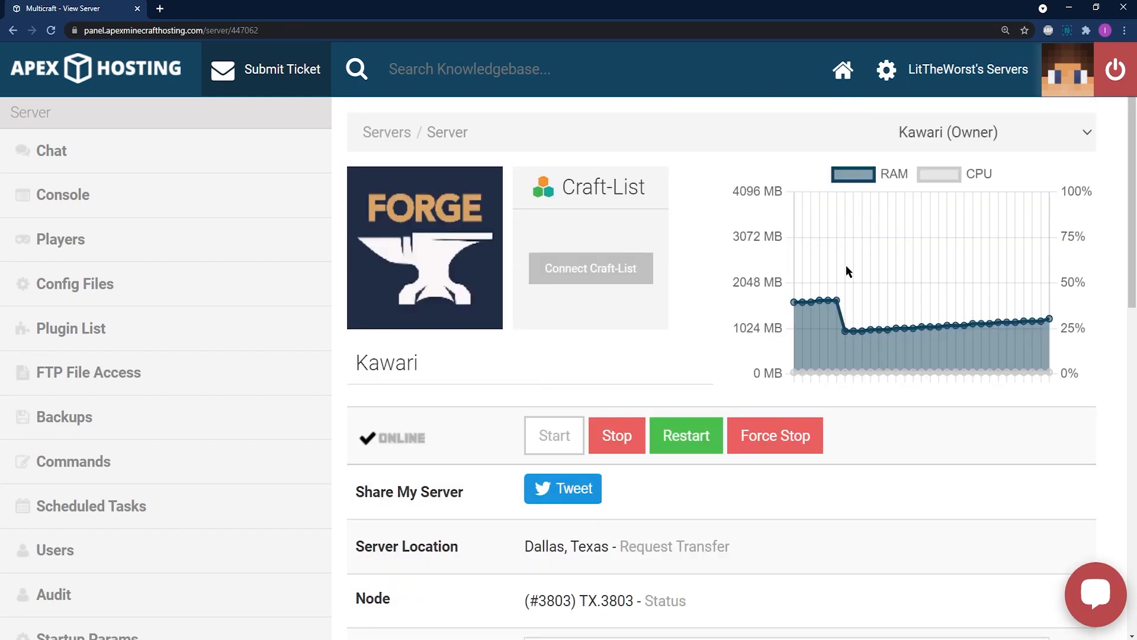
mouse_move(618, 363)
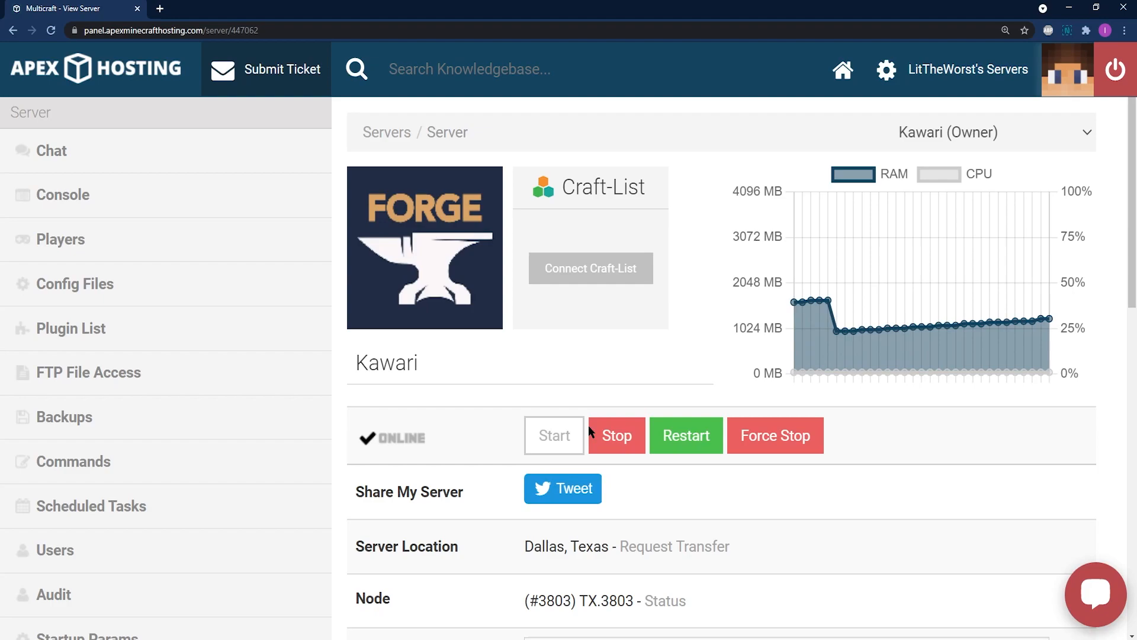
Stop the Kawari server and go to its FTP File Access login
click(616, 435)
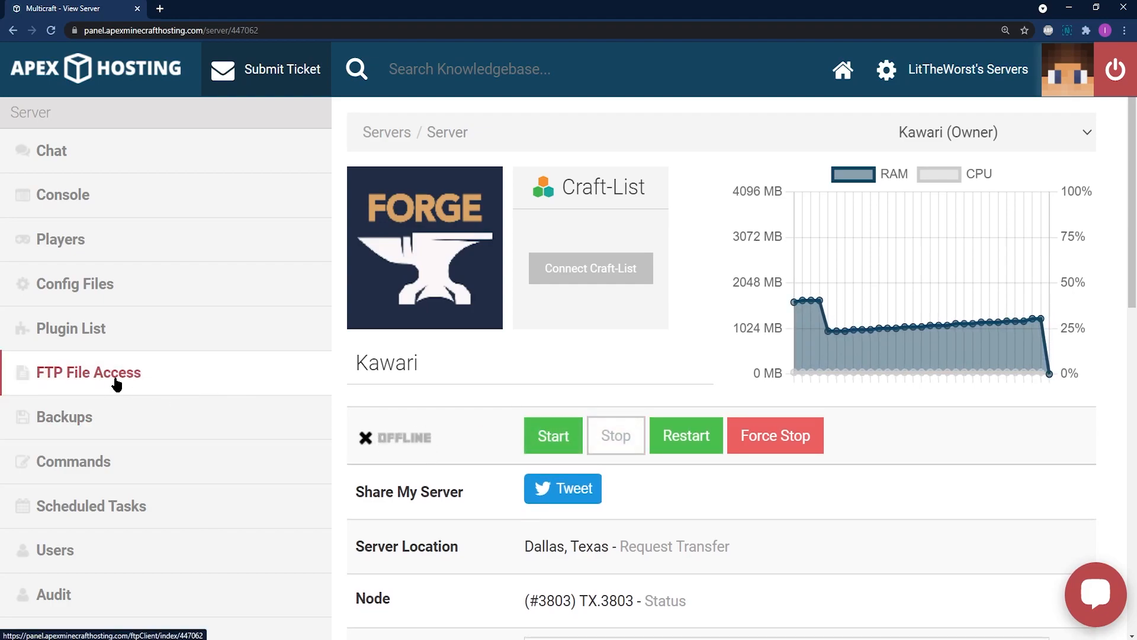
click(89, 372)
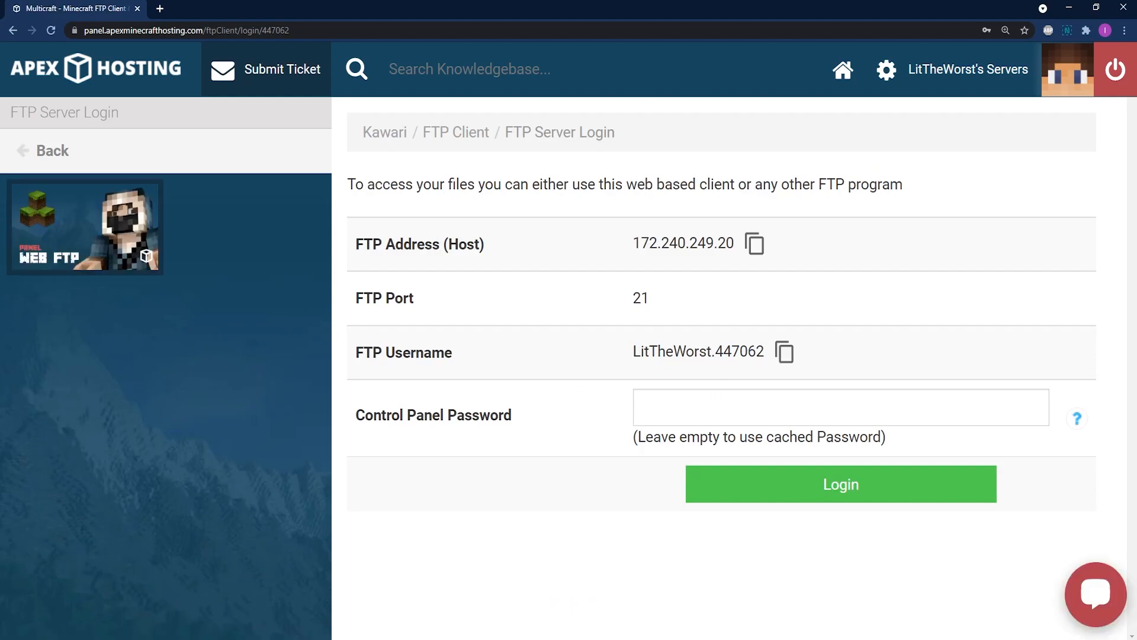
Log in to the web FTP browser and open the server's empty mods directory
click(840, 478)
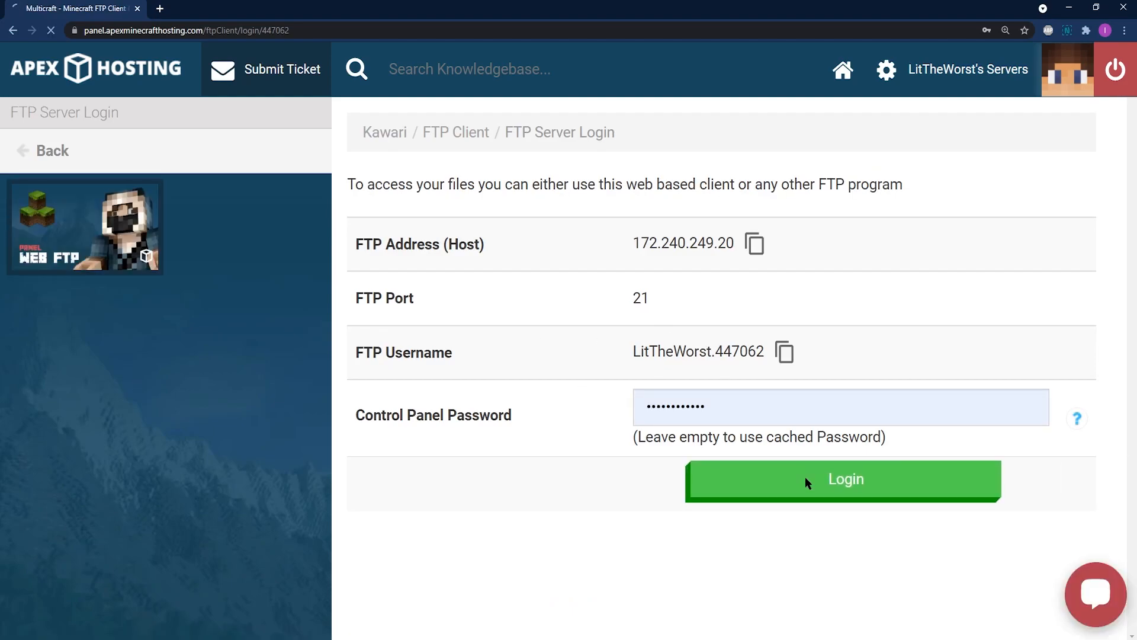
click(841, 479)
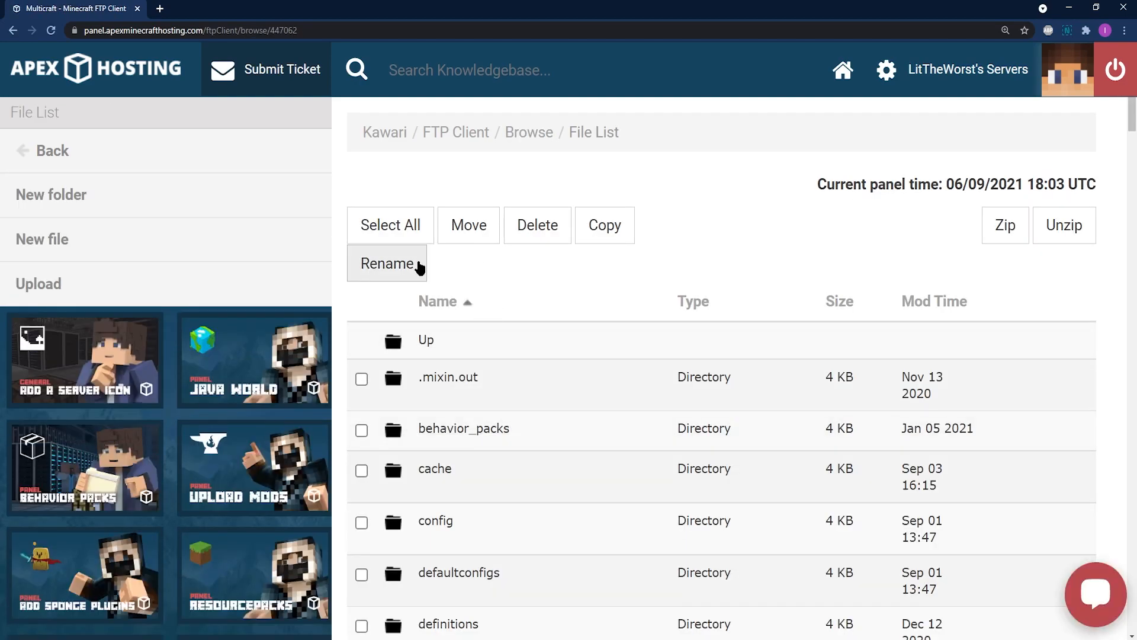
scroll(down, 3)
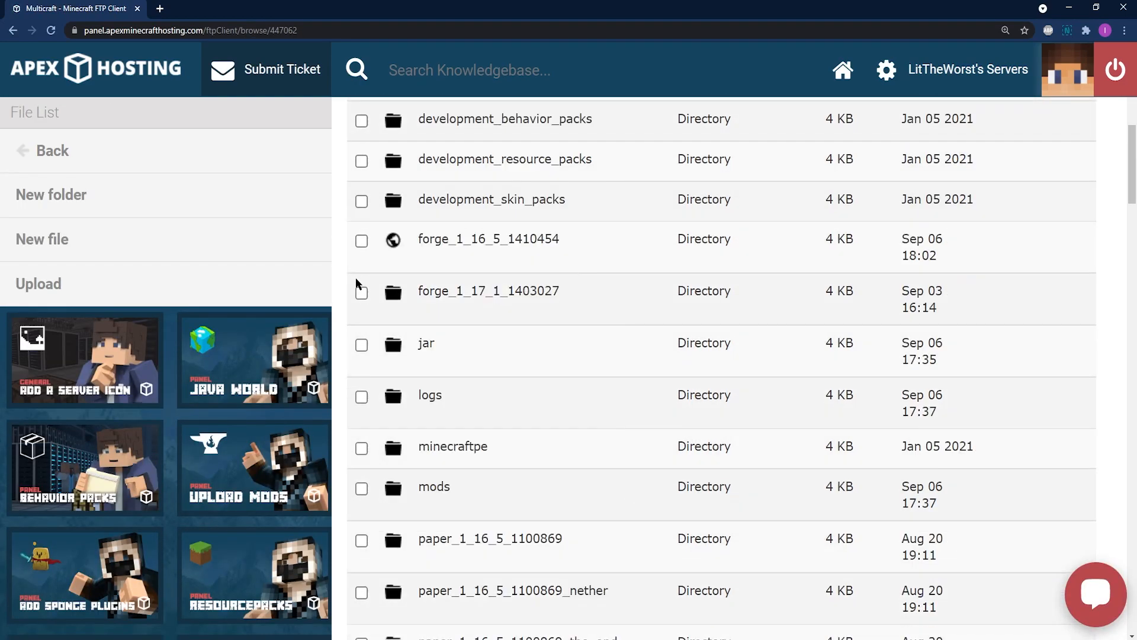
mouse_move(434, 485)
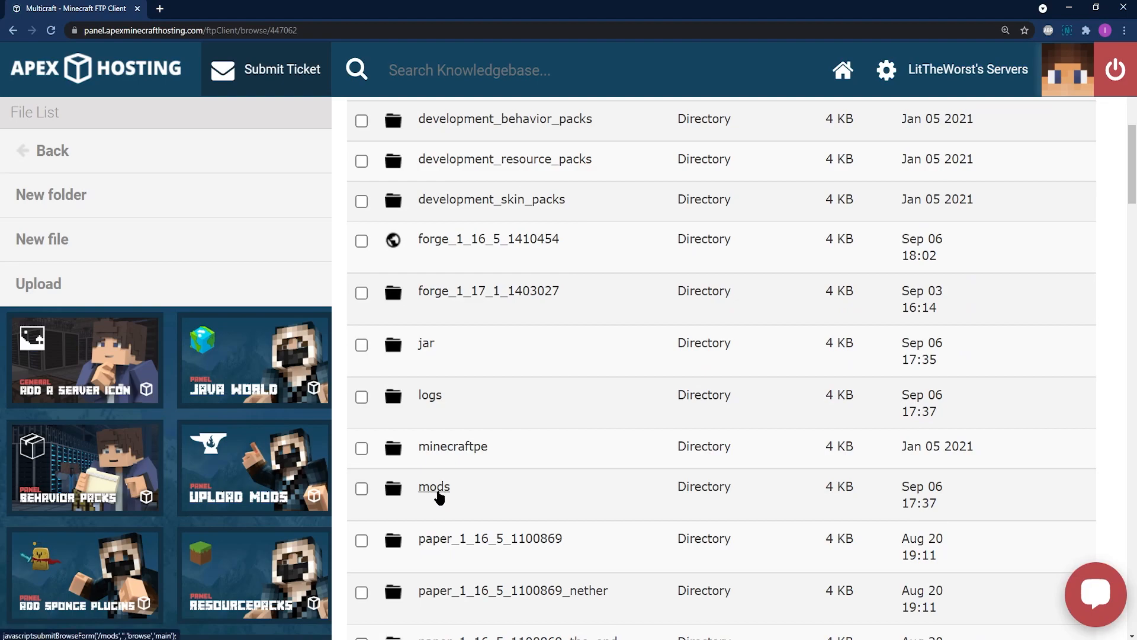
click(433, 485)
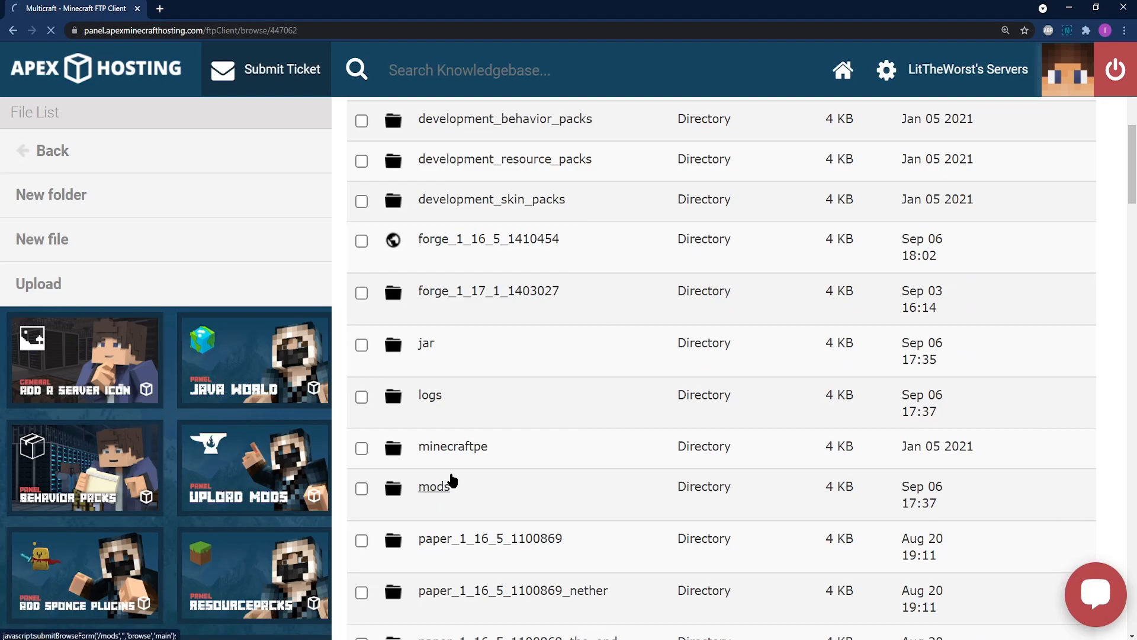
click(434, 486)
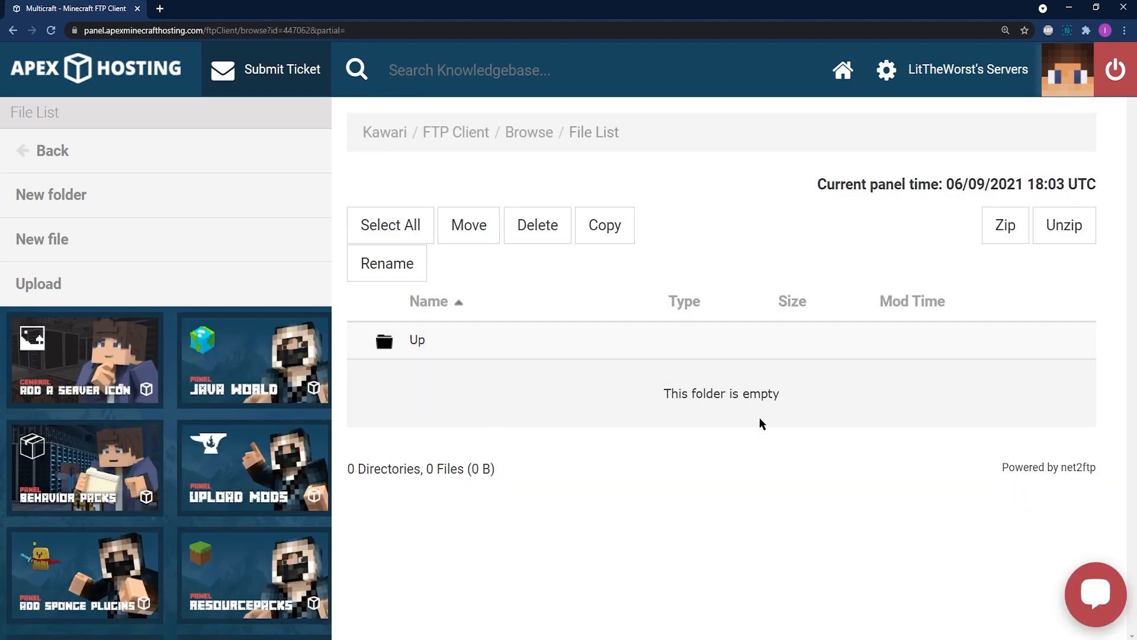
Upload Clumps-6.0.0.25 (1).jar into /mods until it reaches 100%
click(38, 283)
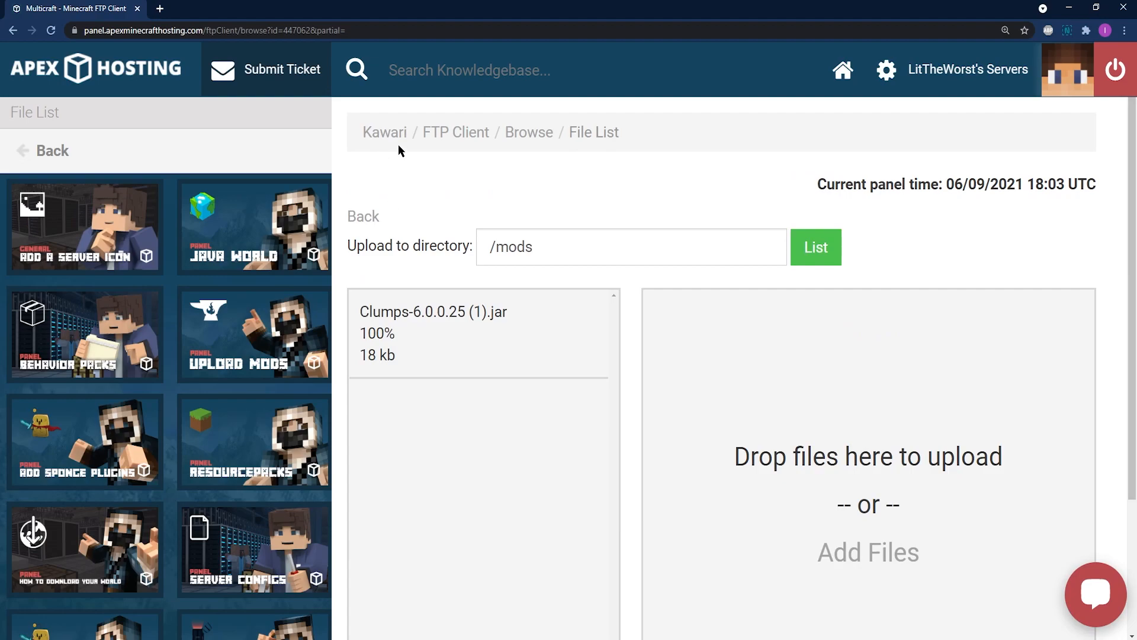
click(384, 132)
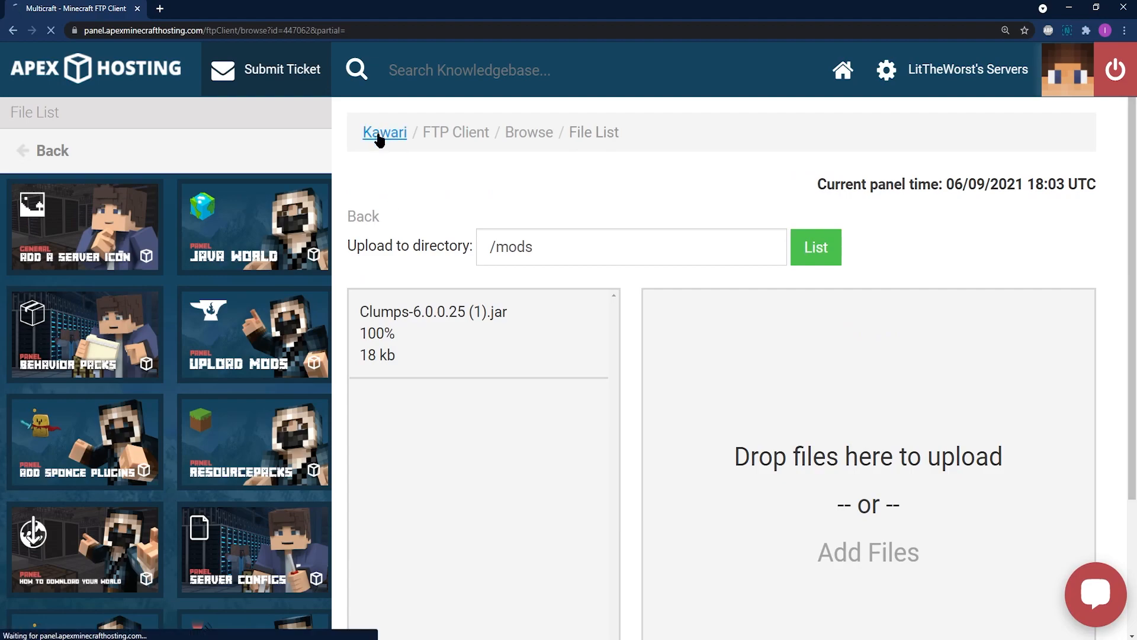
Return to the Kawari server page, start it, and confirm Startup Done in the console
click(383, 131)
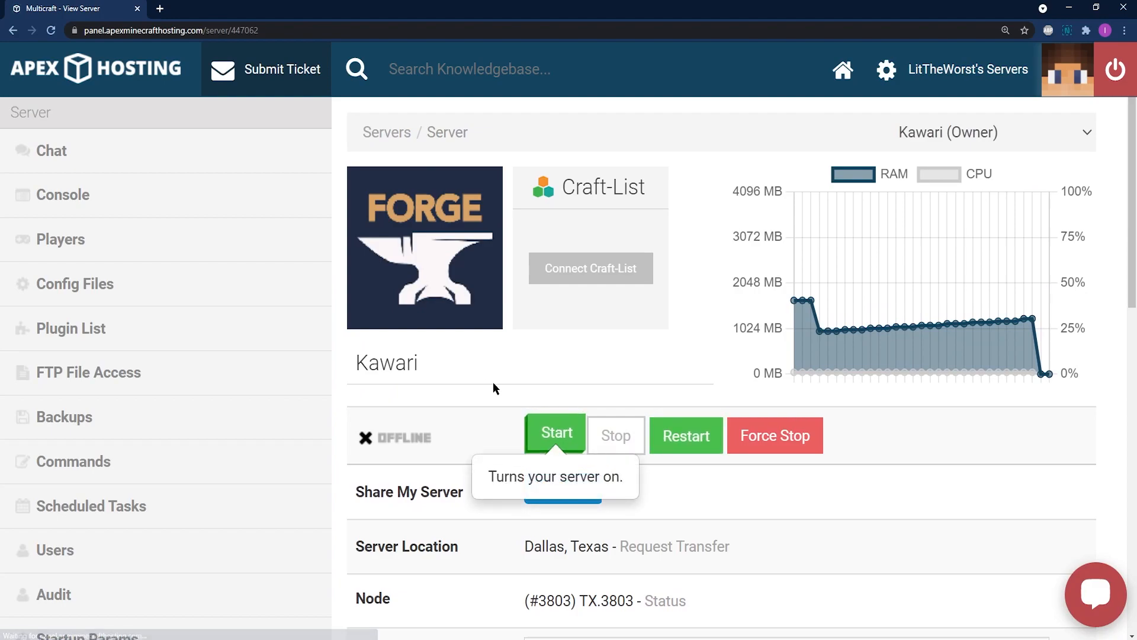
click(554, 432)
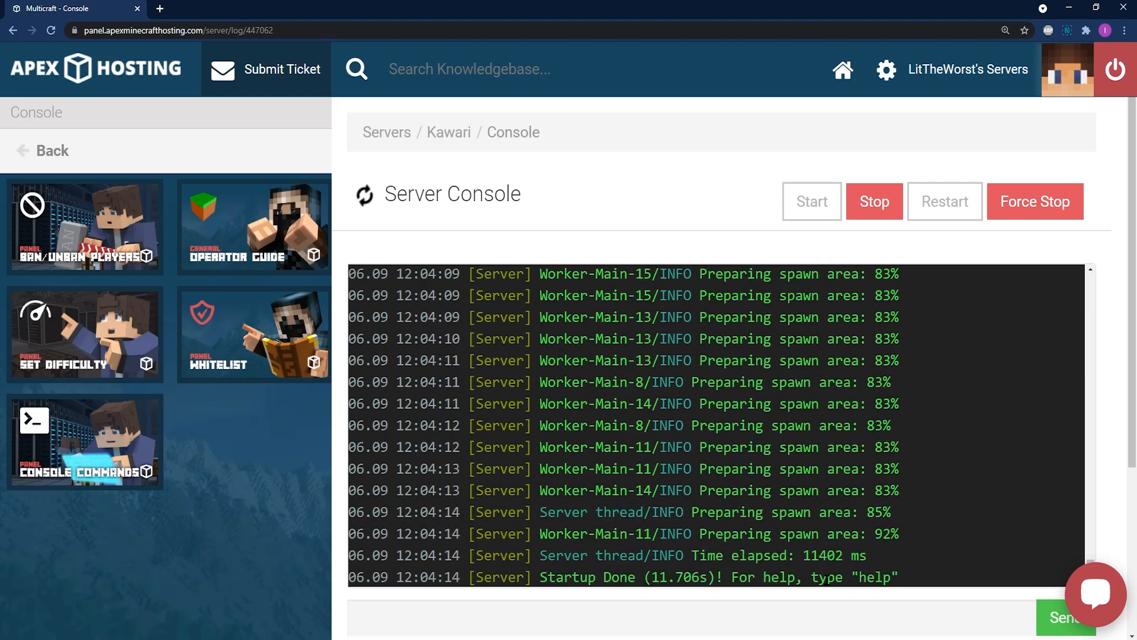
double_click(682, 577)
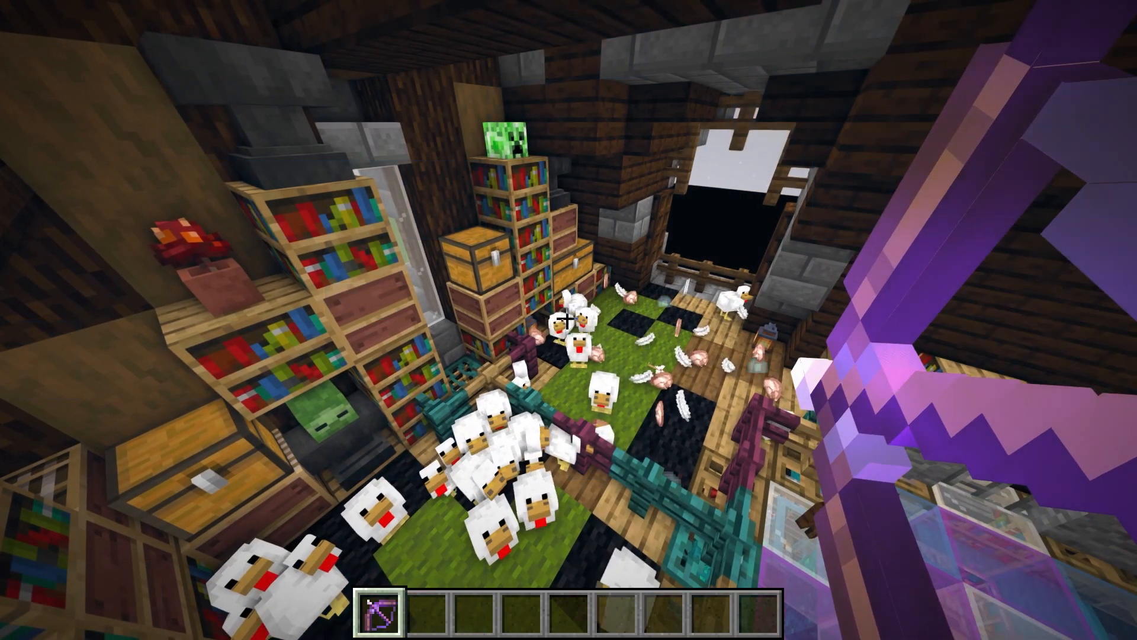
mouse_move(569, 320)
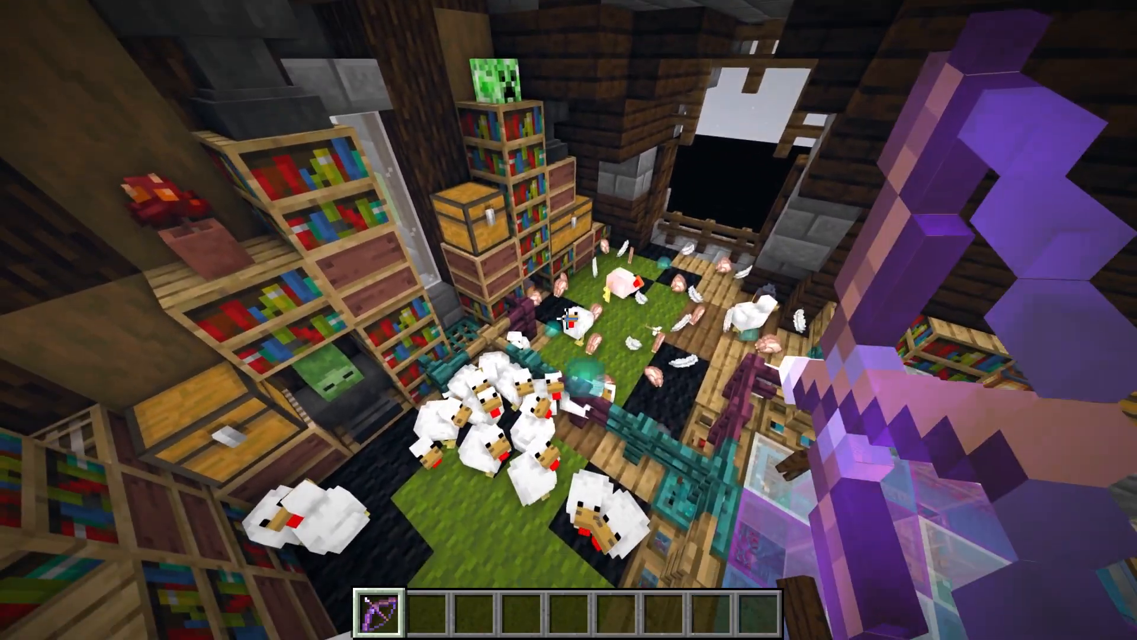
mouse_move(569, 319)
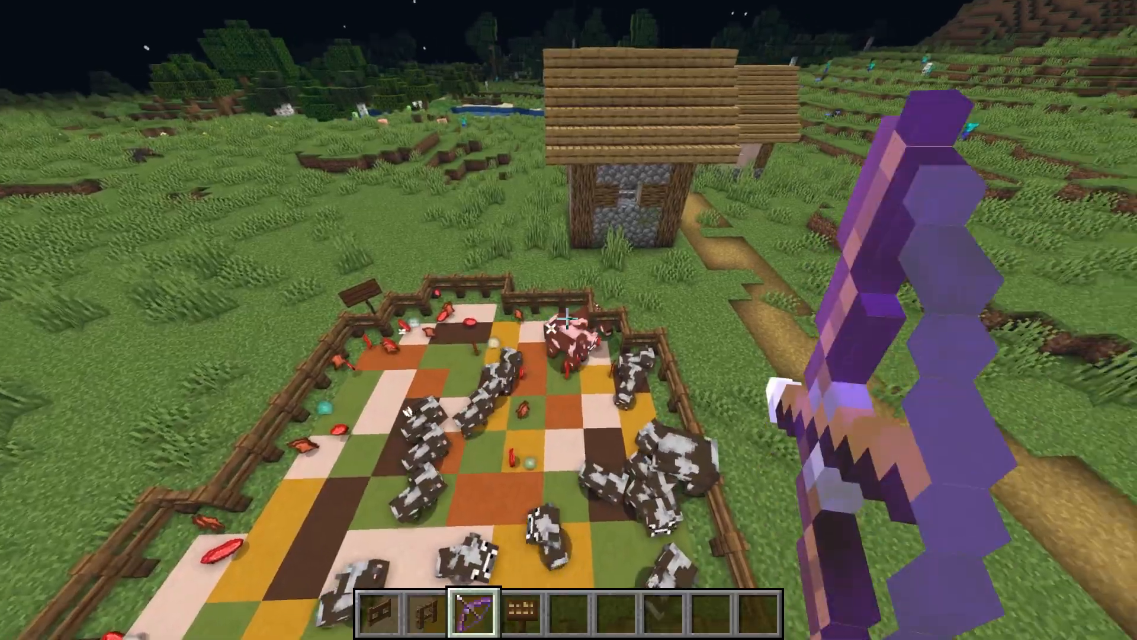
mouse_move(569, 320)
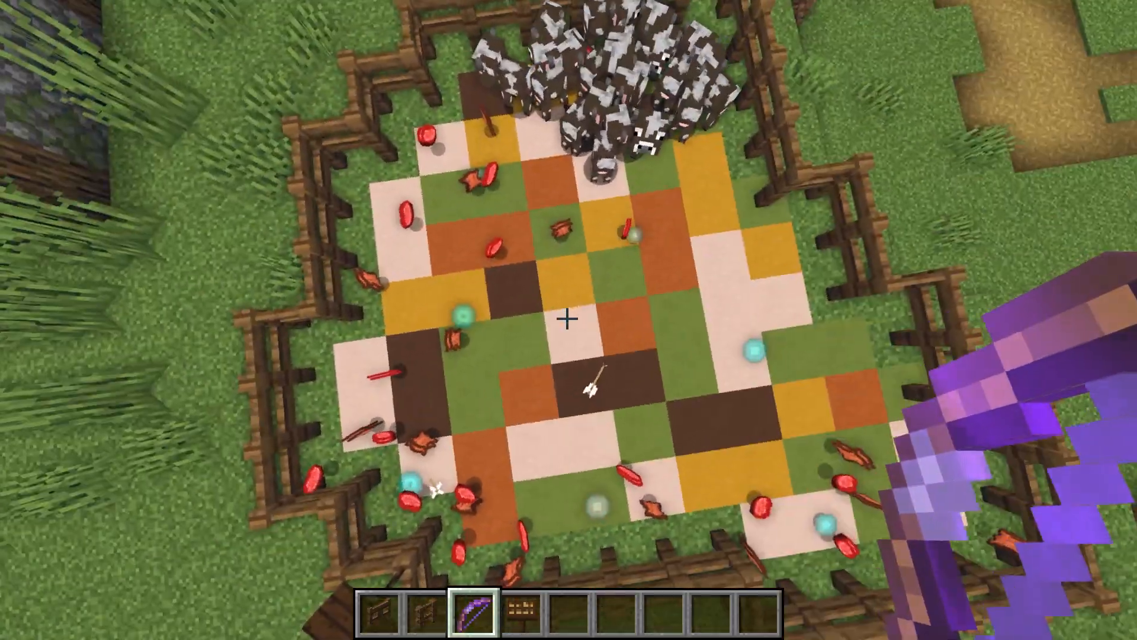
mouse_move(568, 320)
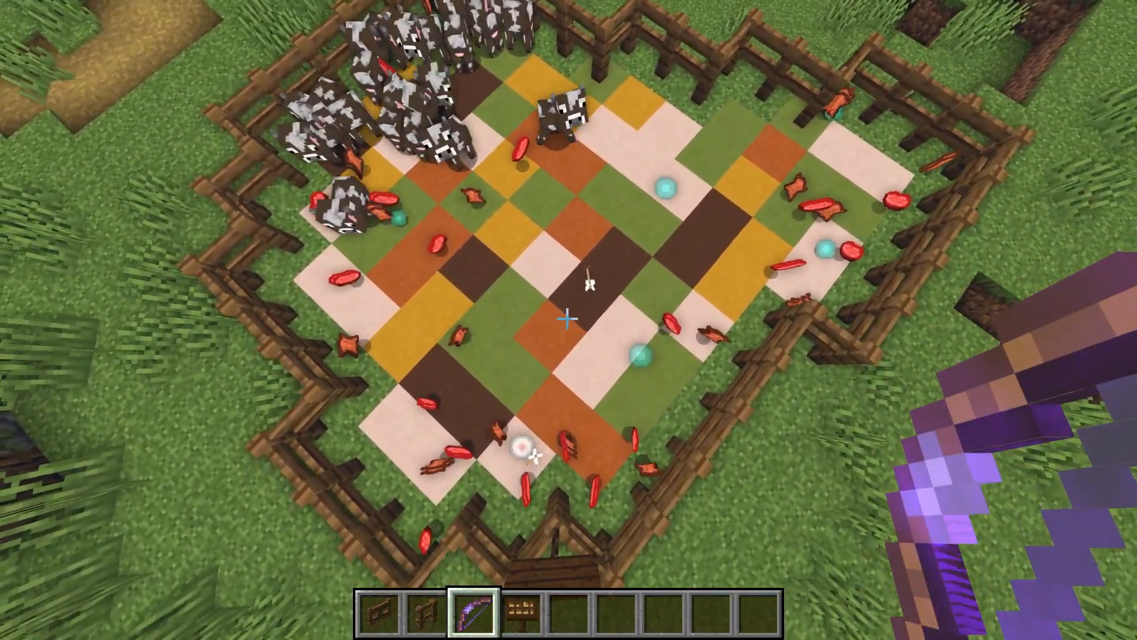
mouse_move(568, 317)
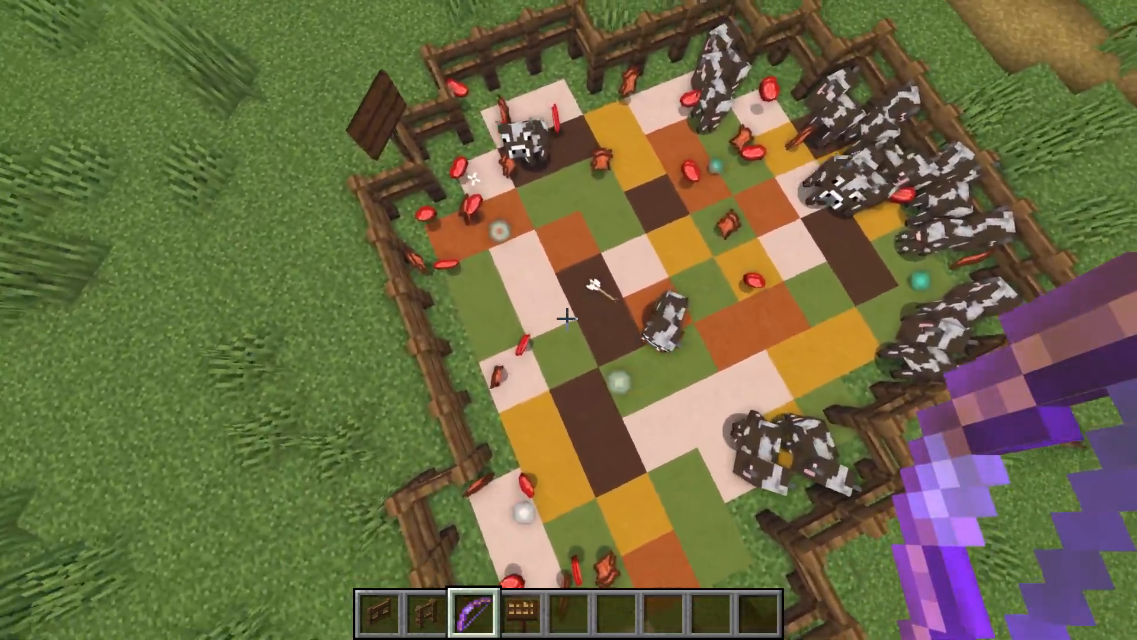
mouse_move(569, 320)
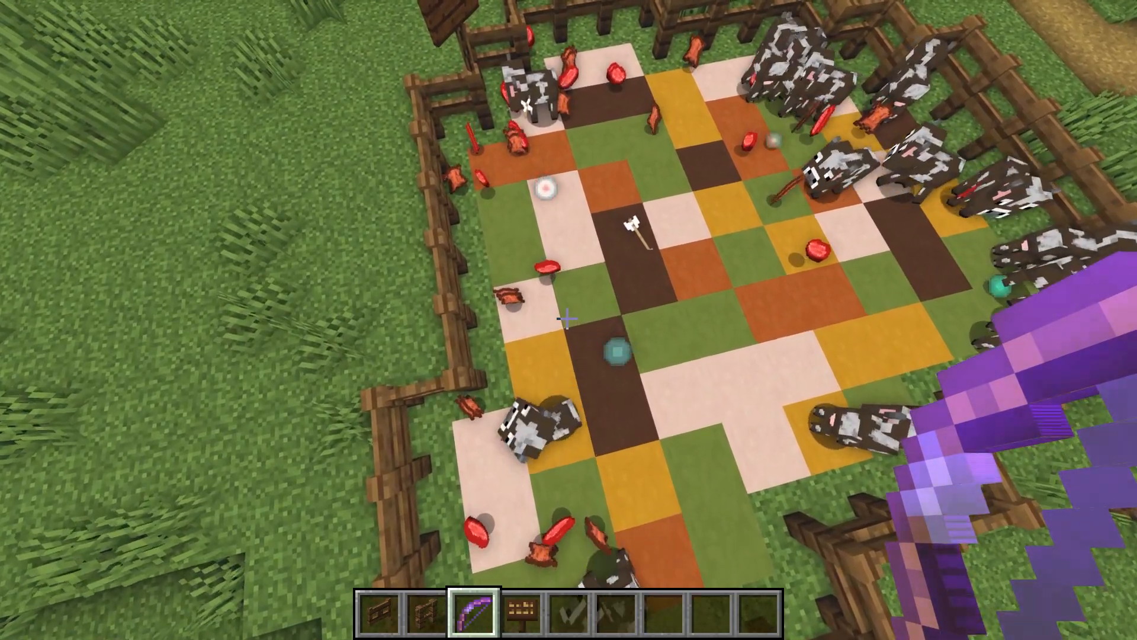
mouse_move(569, 320)
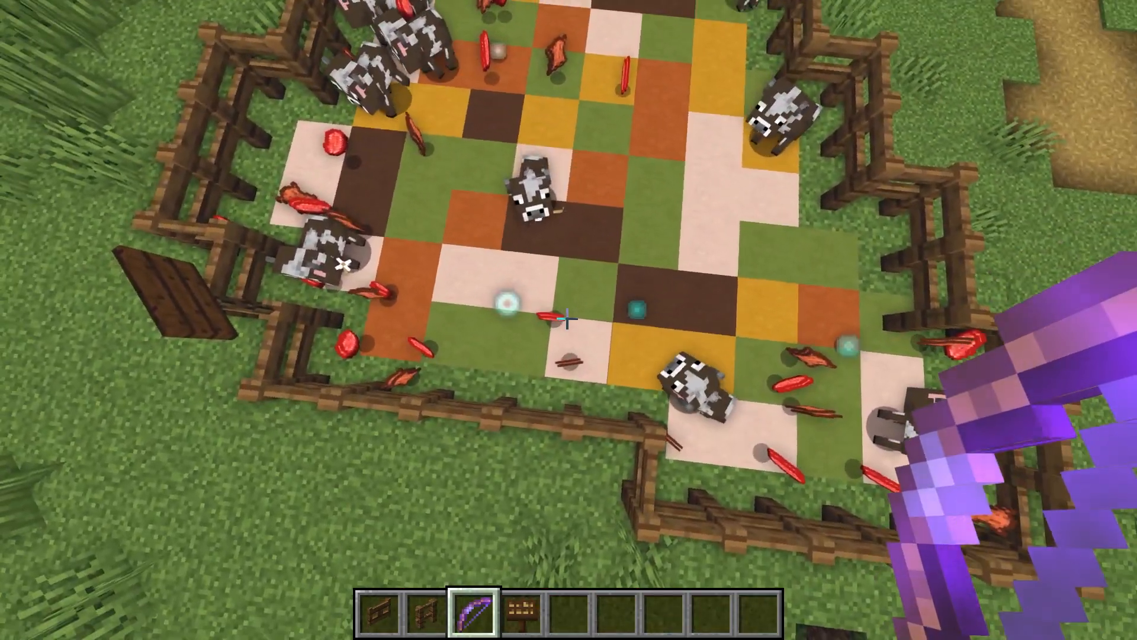
mouse_move(564, 318)
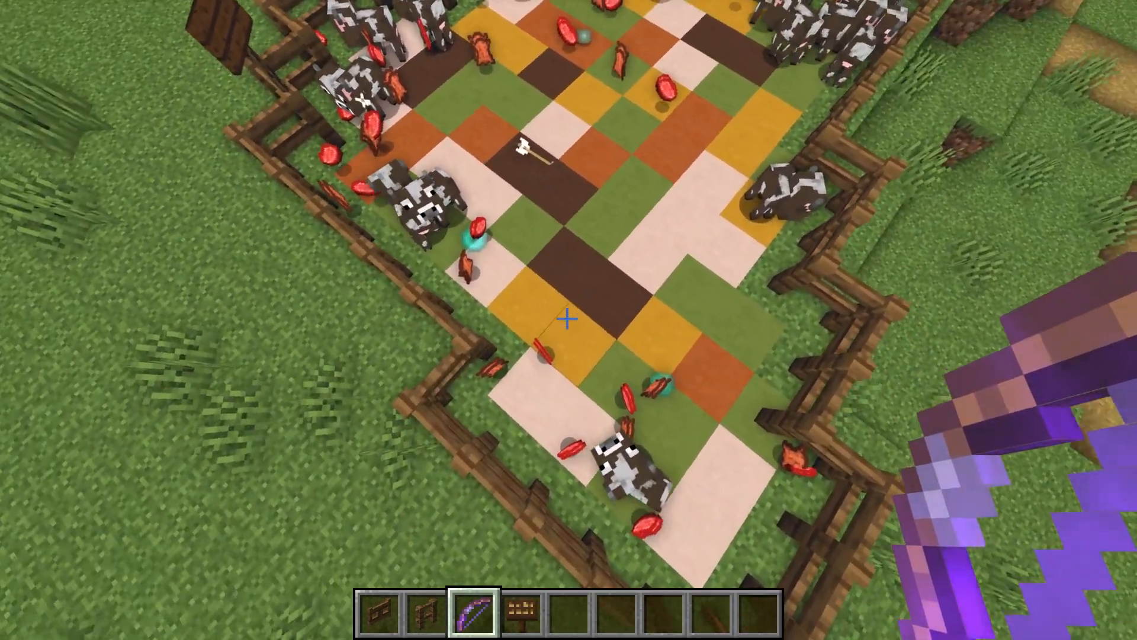
mouse_move(568, 320)
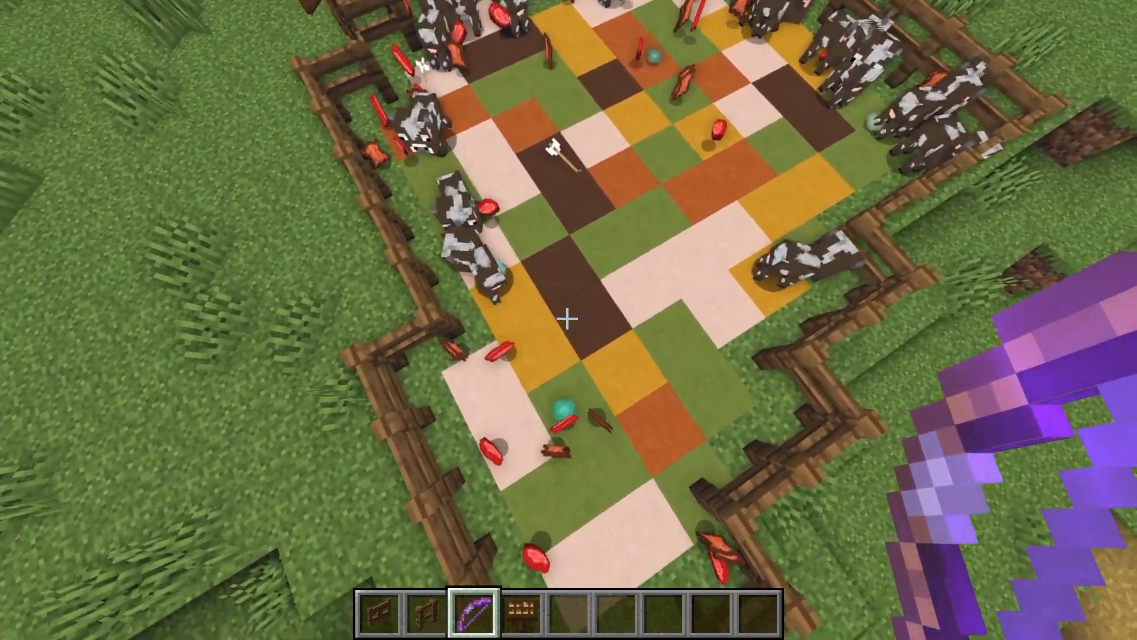
mouse_move(568, 320)
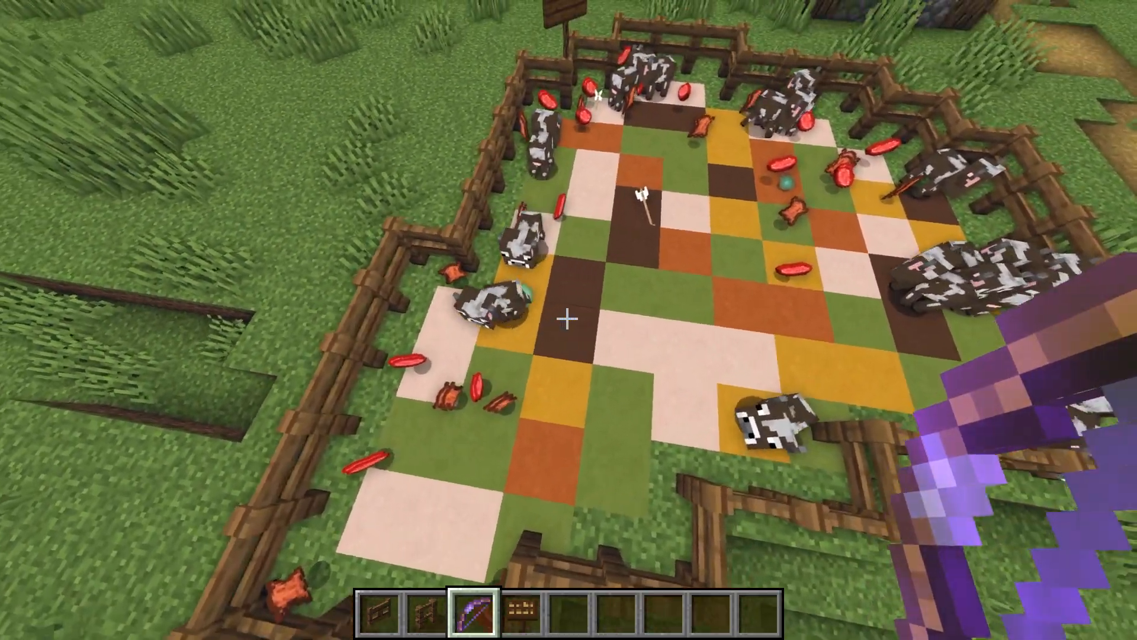
mouse_move(569, 320)
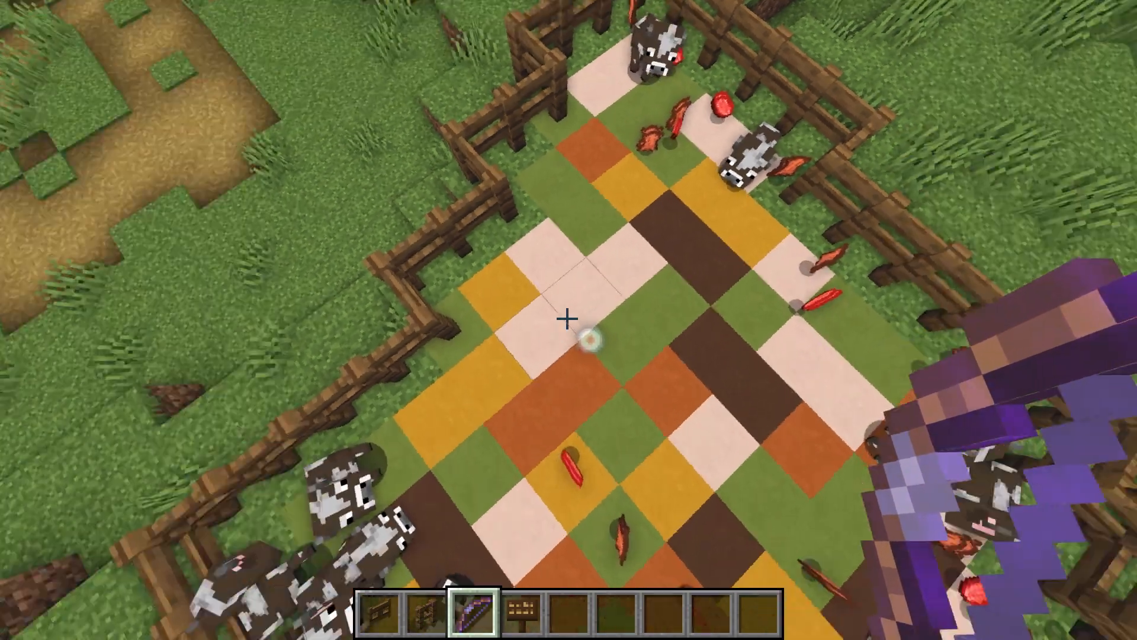
mouse_move(569, 320)
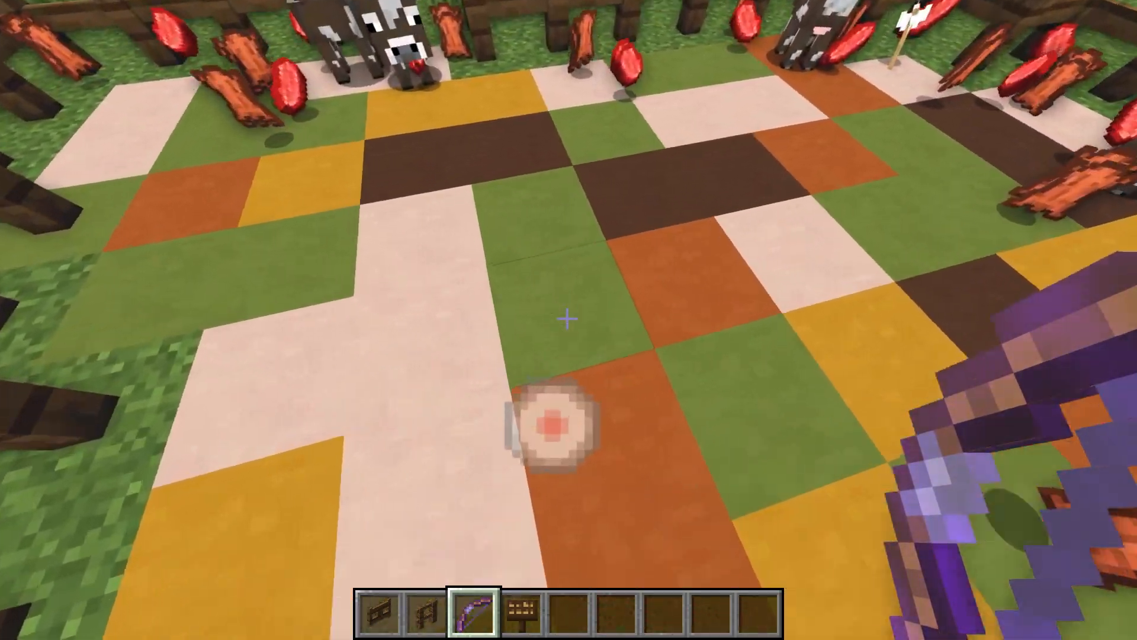